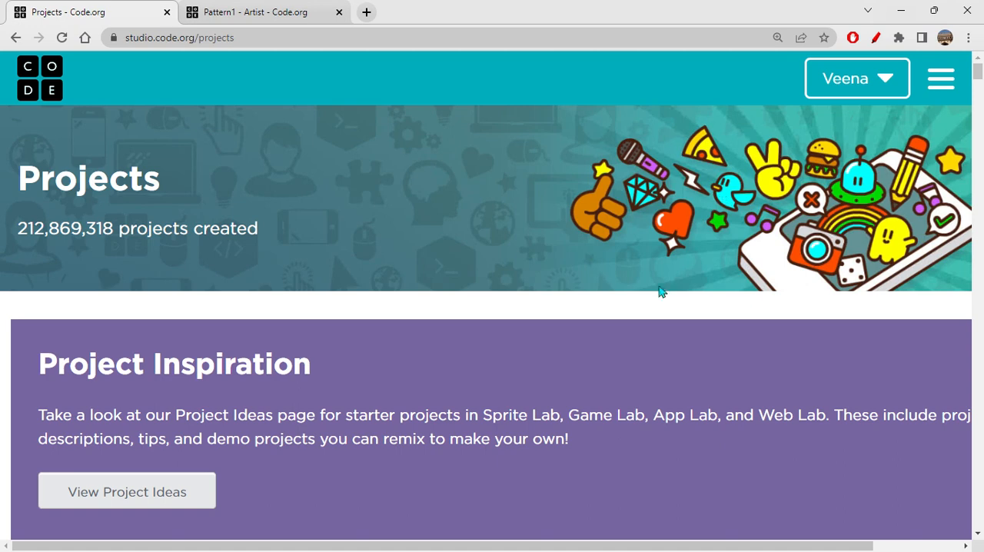
mouse_move(646, 339)
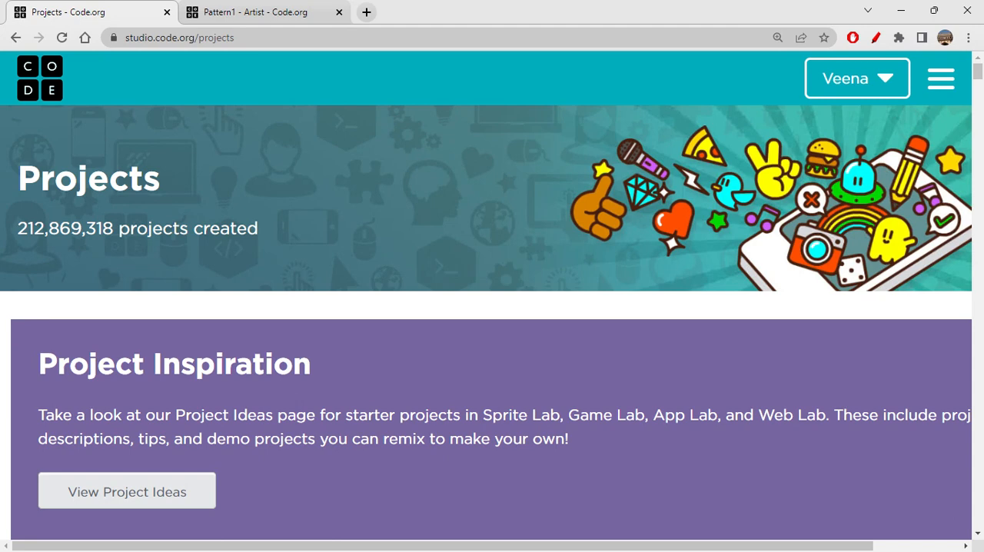
mouse_move(603, 386)
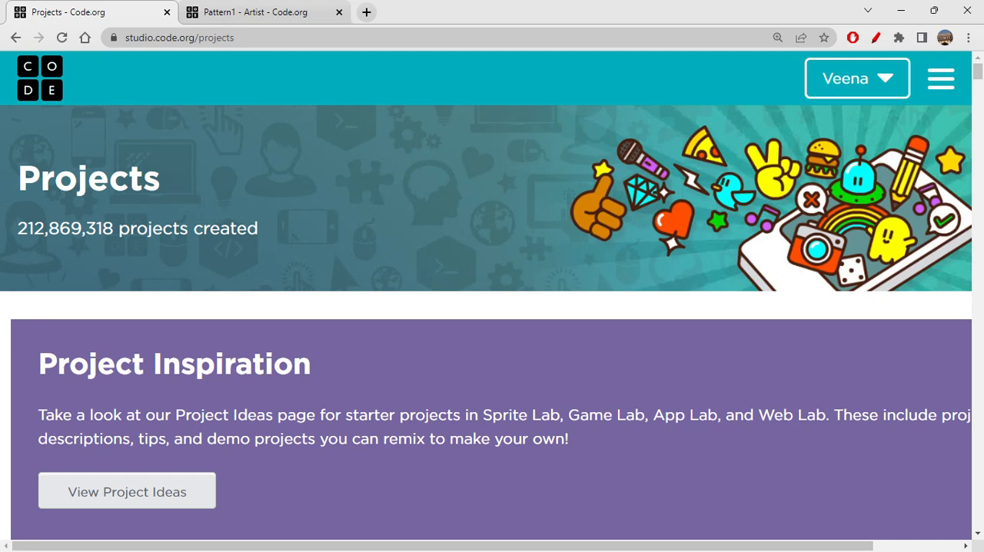
mouse_move(398, 372)
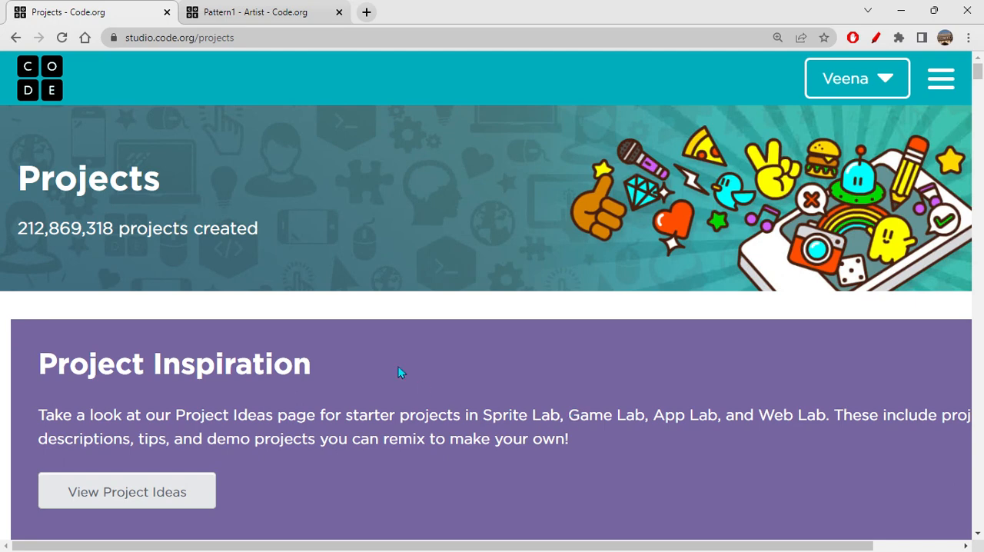
mouse_move(691, 286)
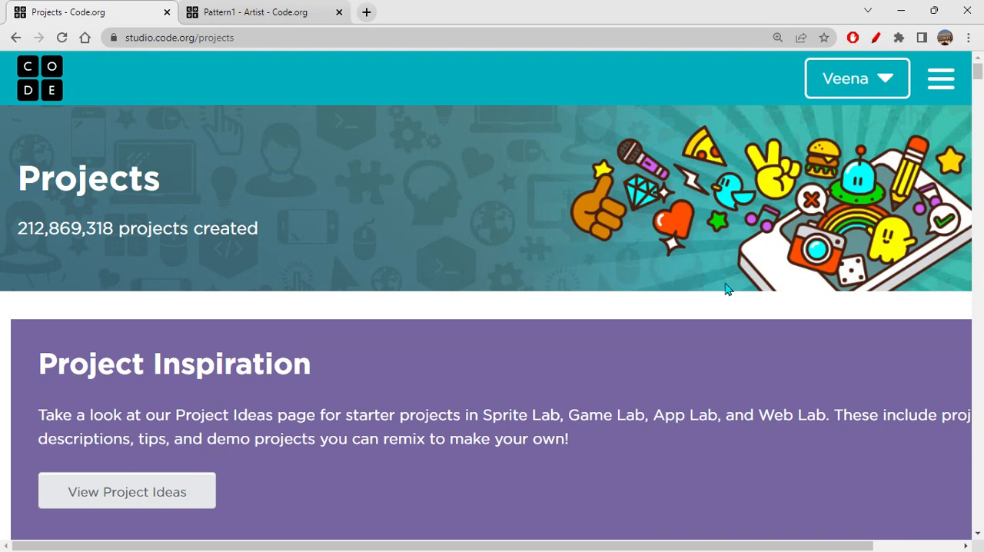
- Reveal the full list of project types on the Projects page, including the Drawing category
scroll("down", 3)
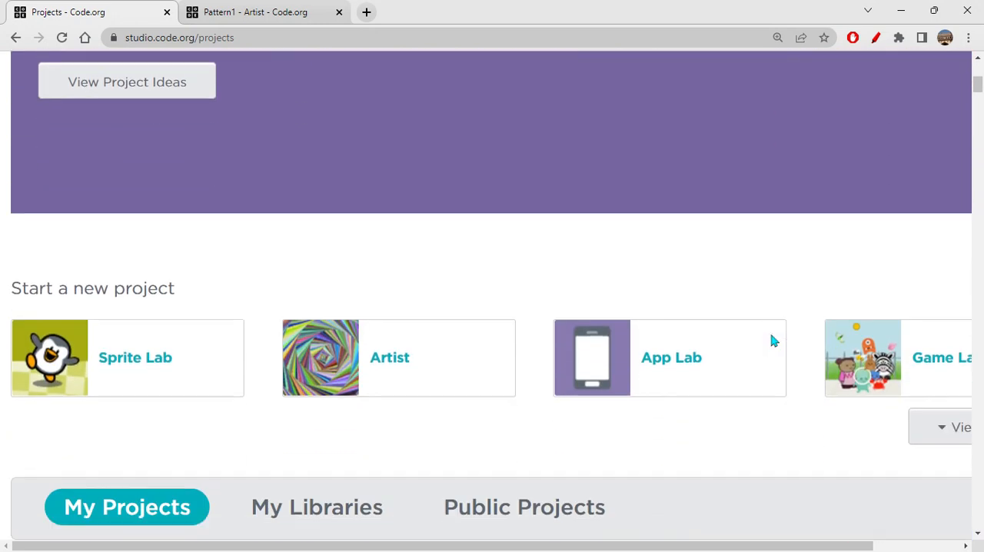
scroll("down", 3)
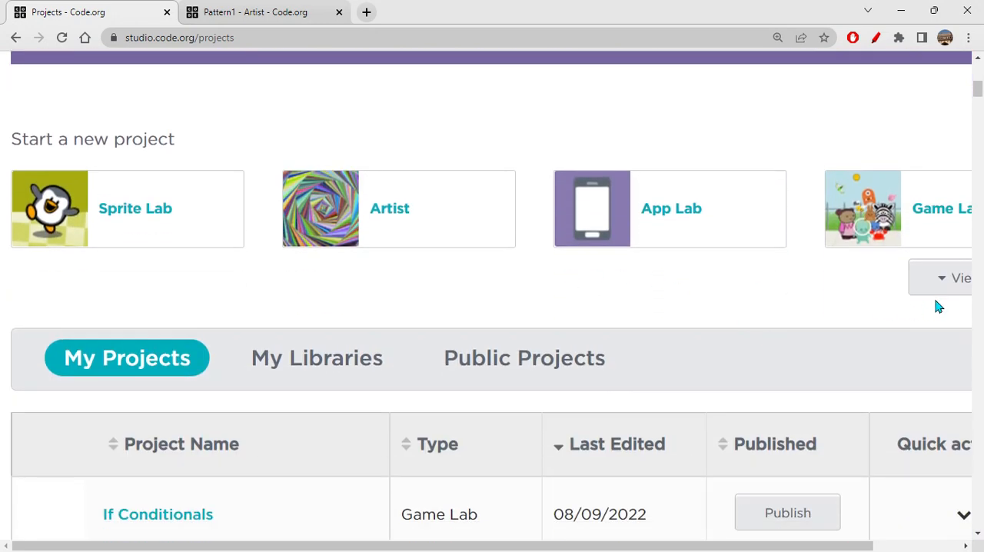
left_click(956, 276)
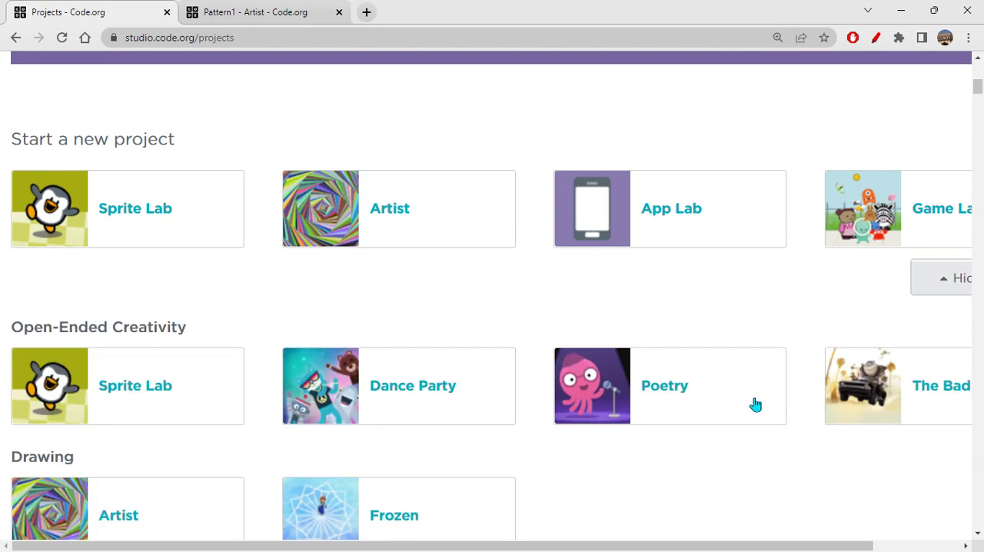
scroll("down", 3)
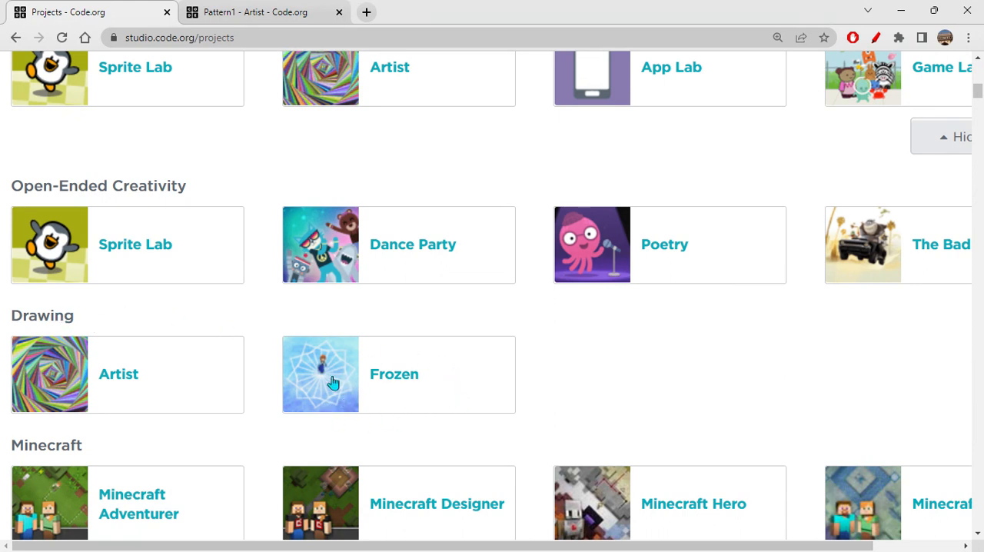
mouse_move(409, 397)
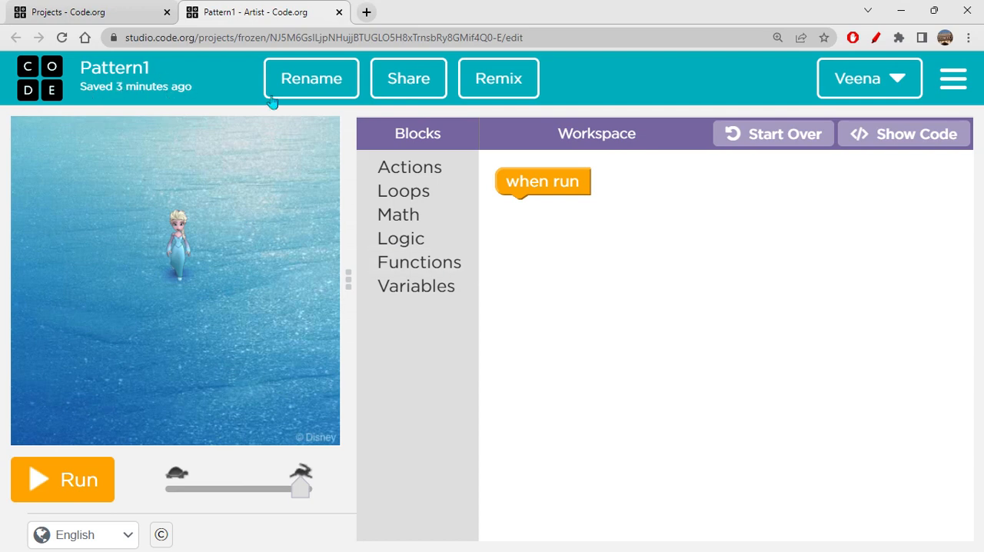
mouse_move(341, 268)
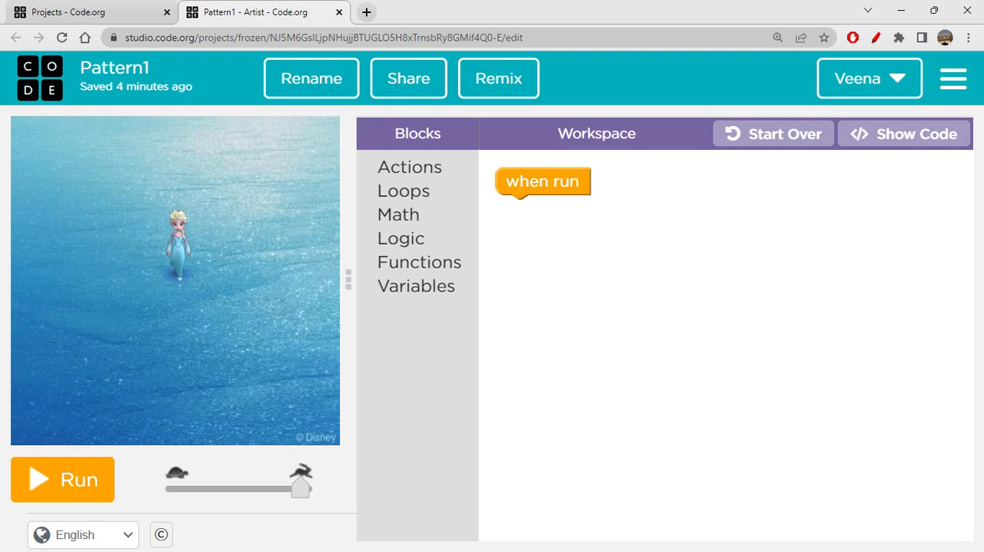
mouse_move(418, 177)
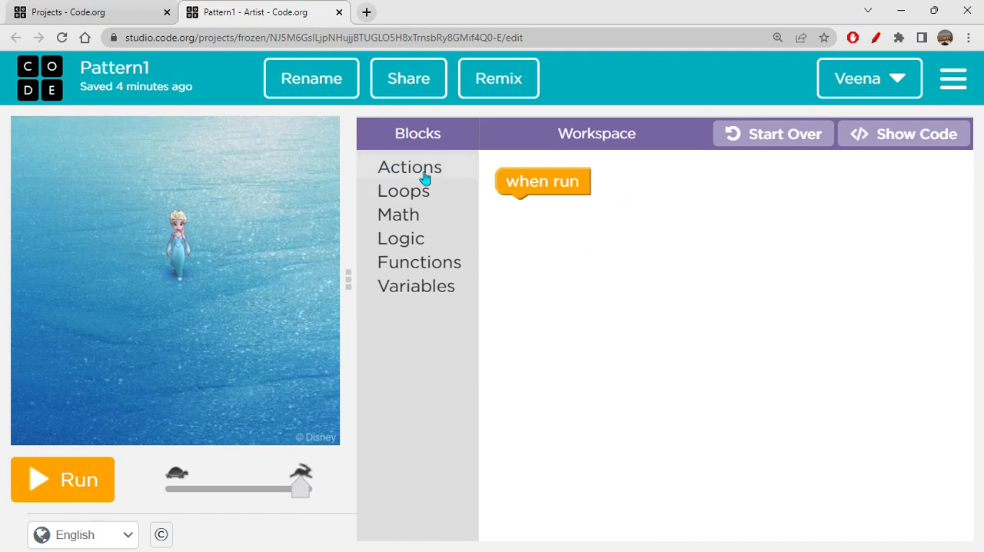
left_click(409, 166)
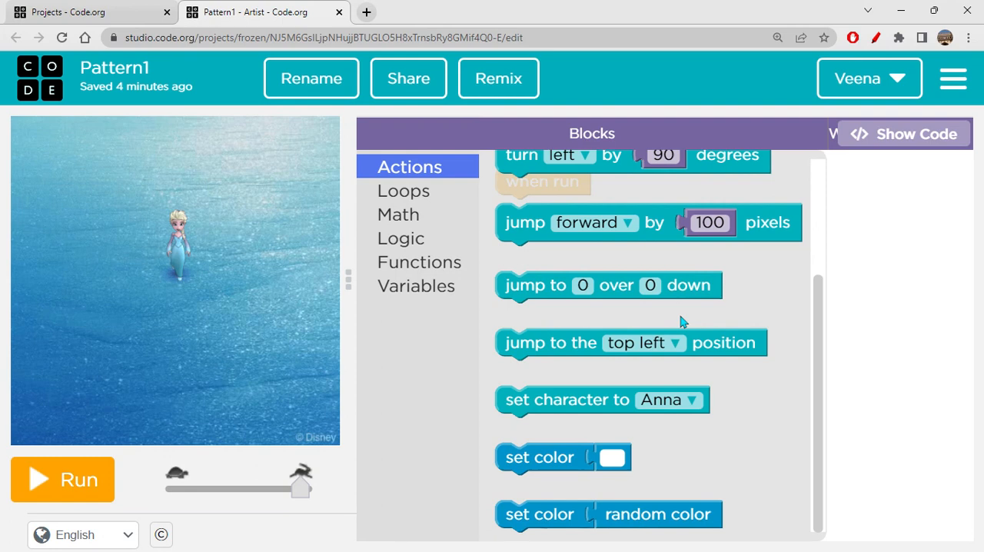
left_click(402, 190)
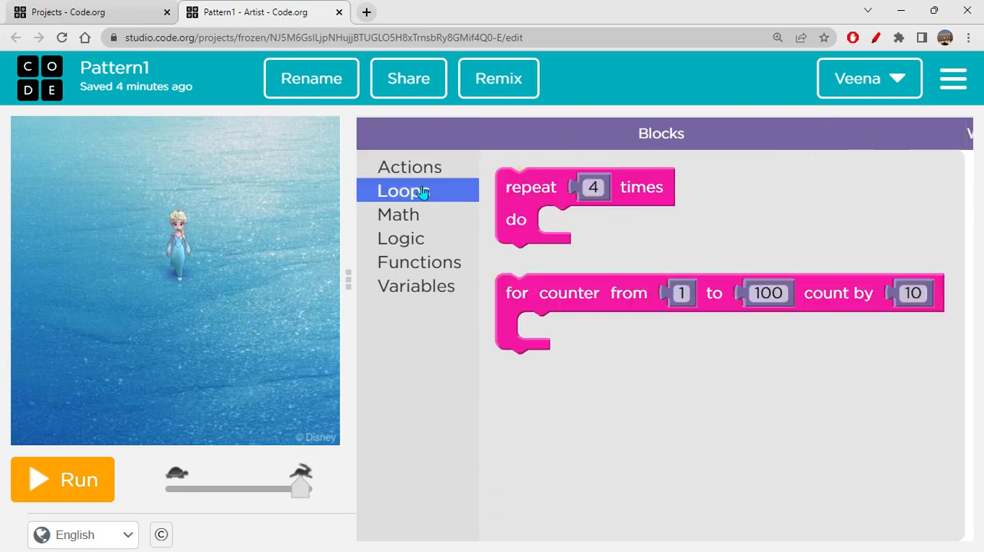
left_click(398, 214)
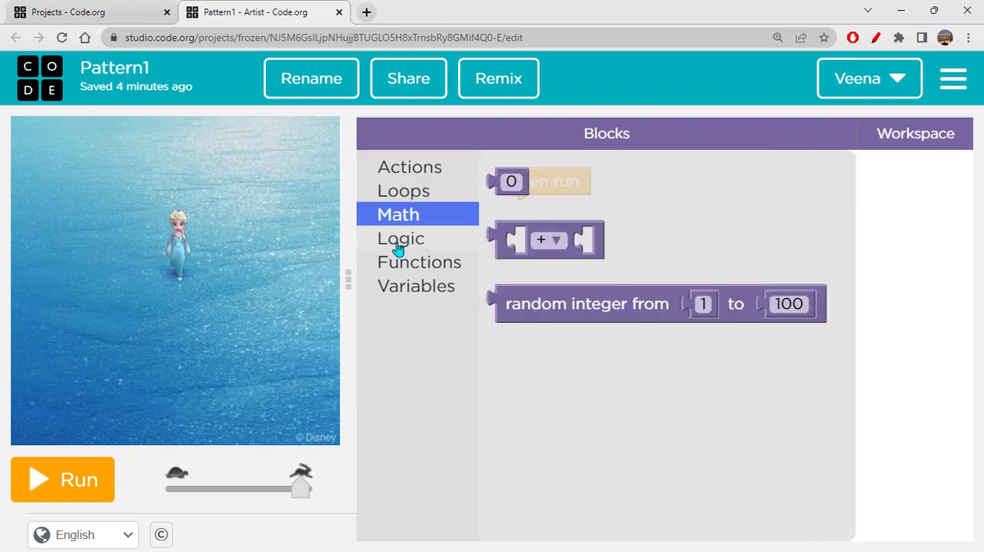
left_click(418, 261)
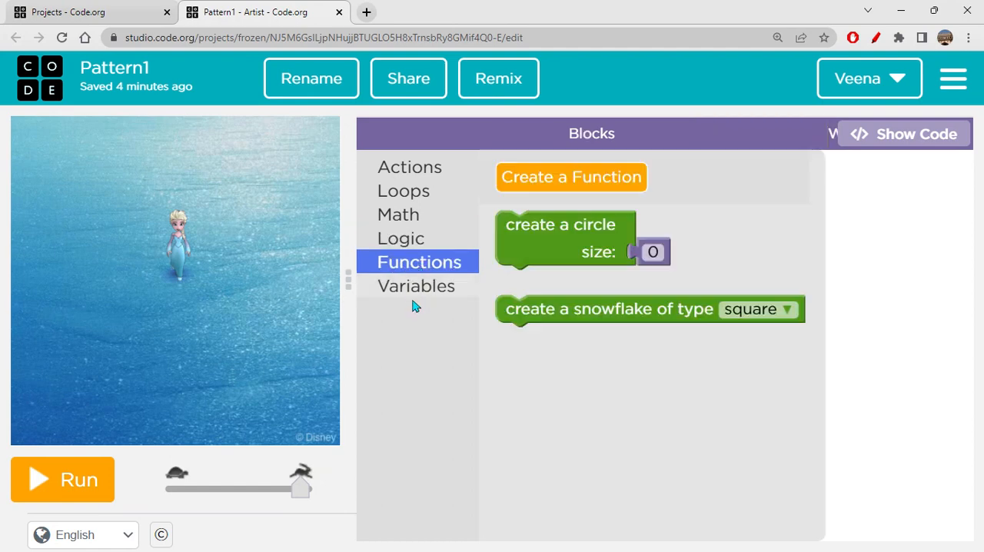
left_click(415, 286)
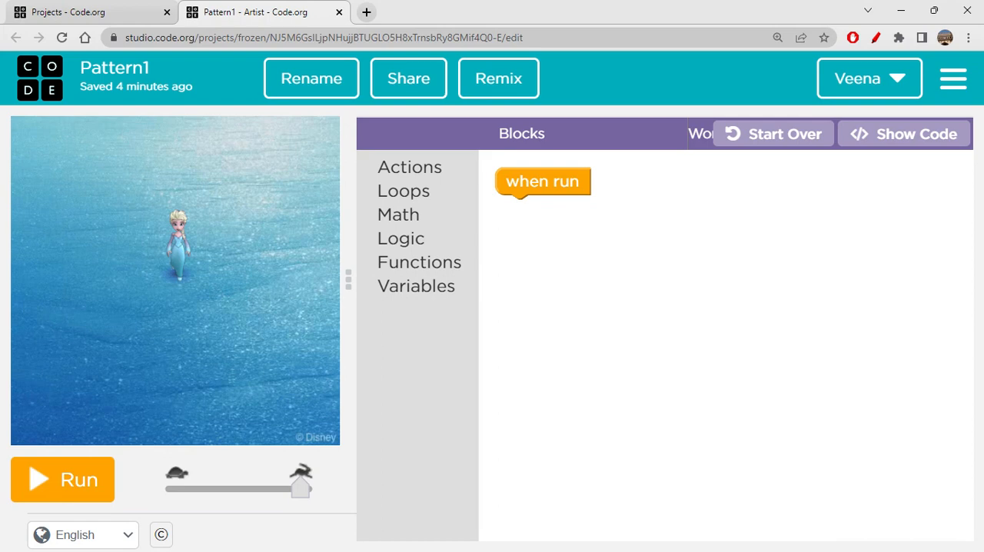
mouse_move(418, 262)
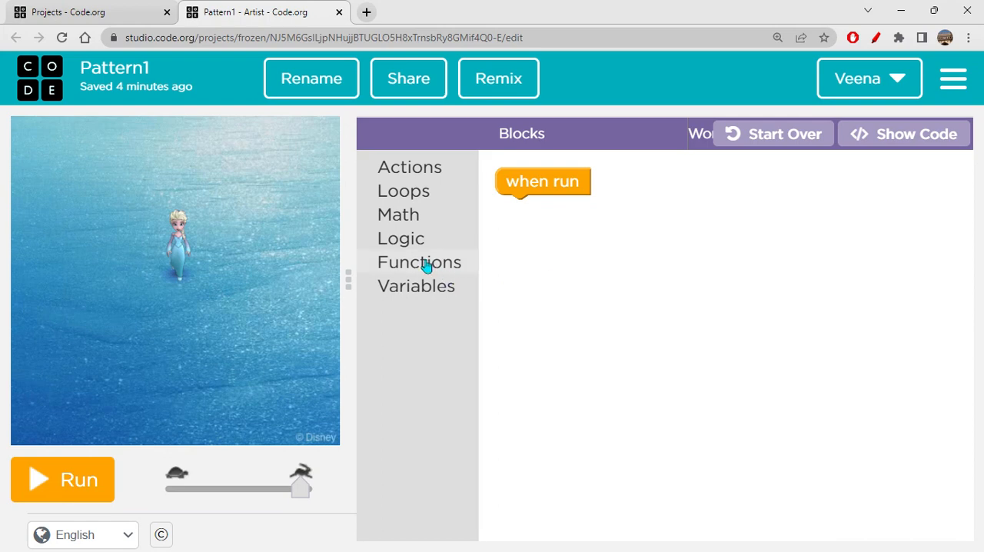
mouse_move(419, 264)
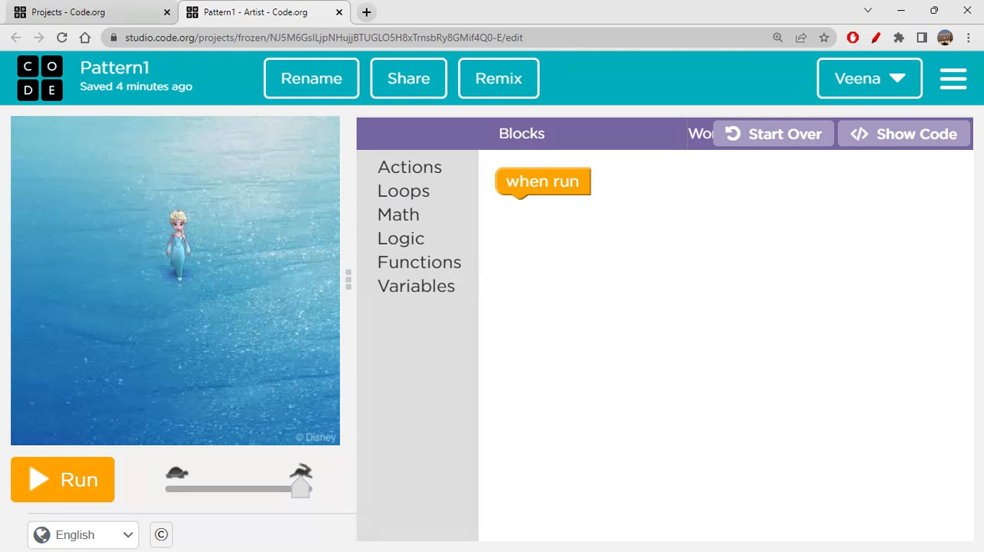
mouse_move(418, 261)
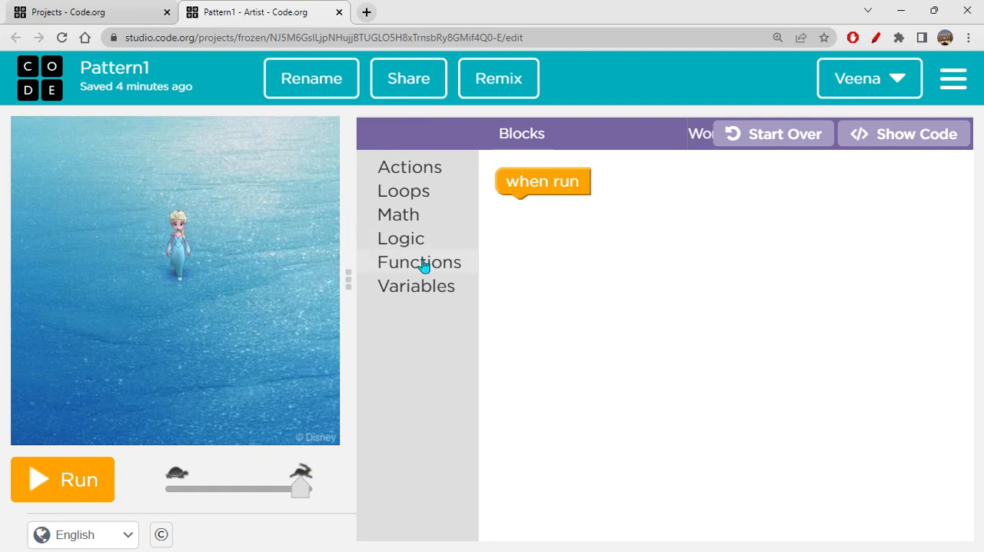
- Add a 'create a snowflake of type square' block under 'when run' and draw it
left_click(418, 261)
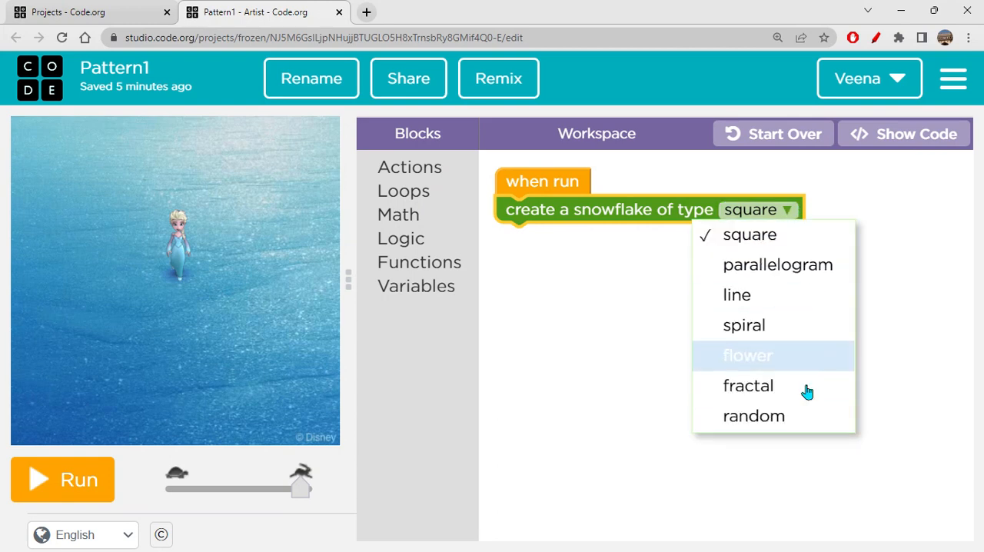
mouse_move(814, 443)
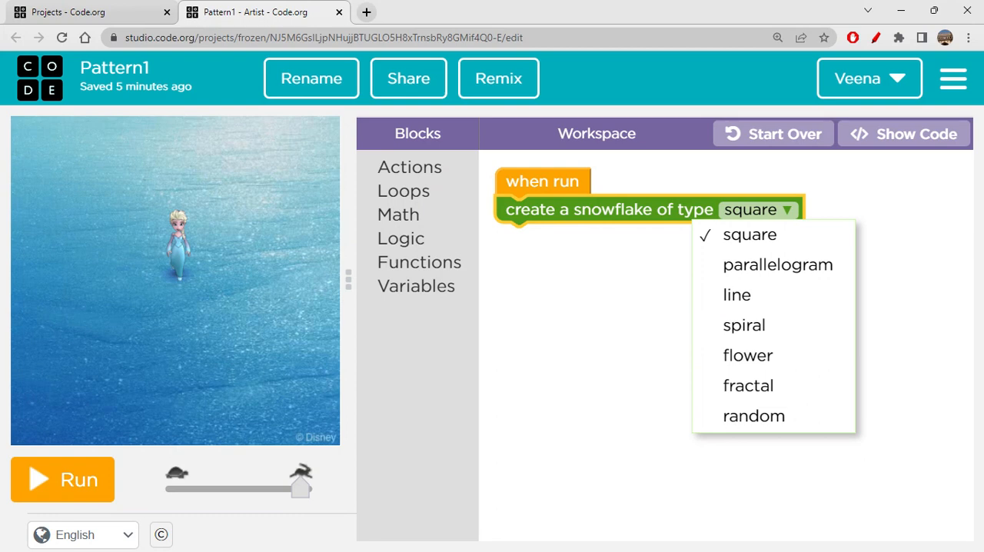
mouse_move(778, 264)
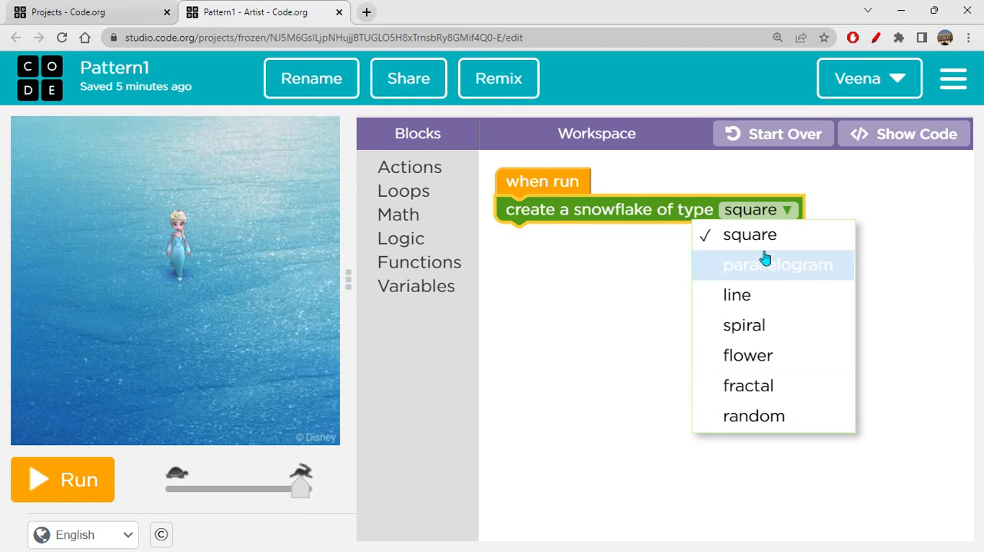
left_click(63, 480)
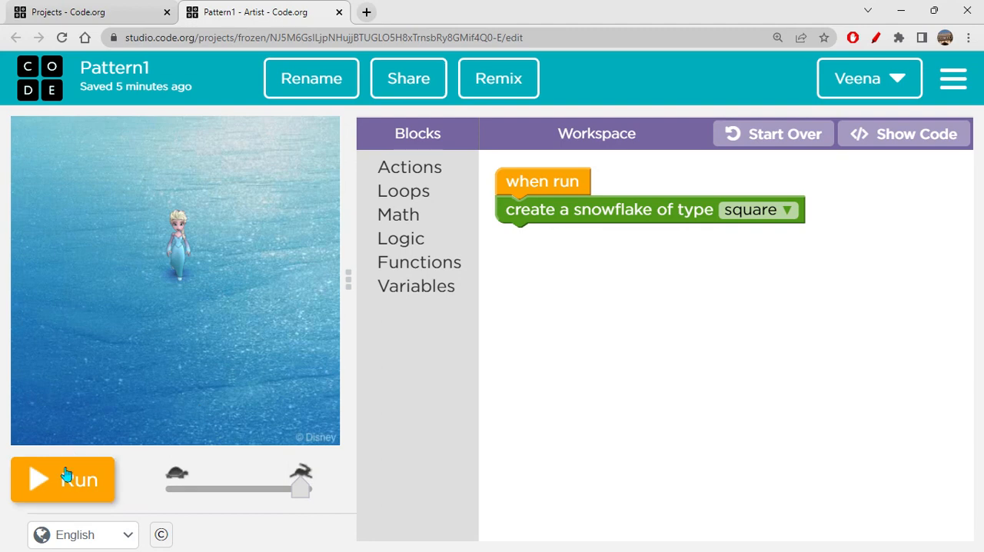
left_click(61, 479)
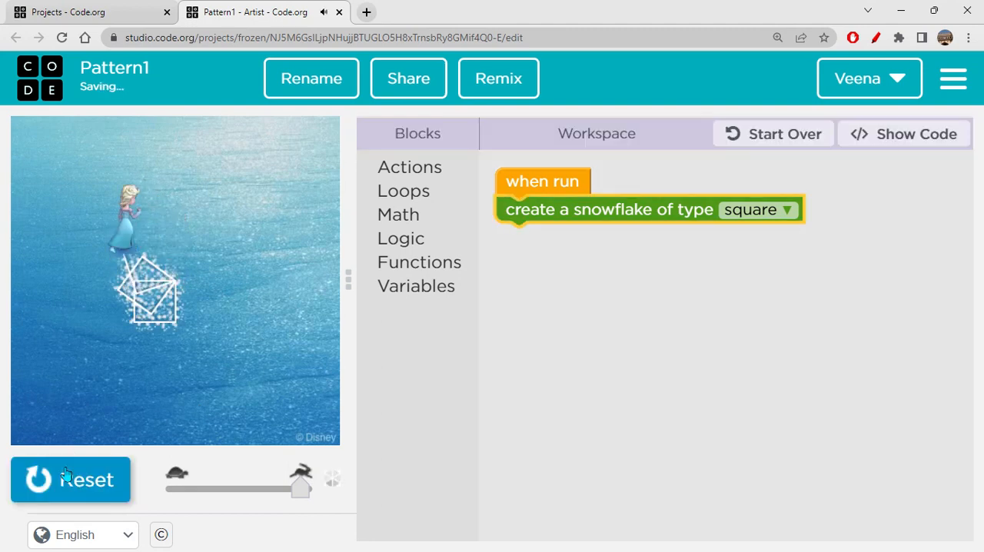
left_click(70, 479)
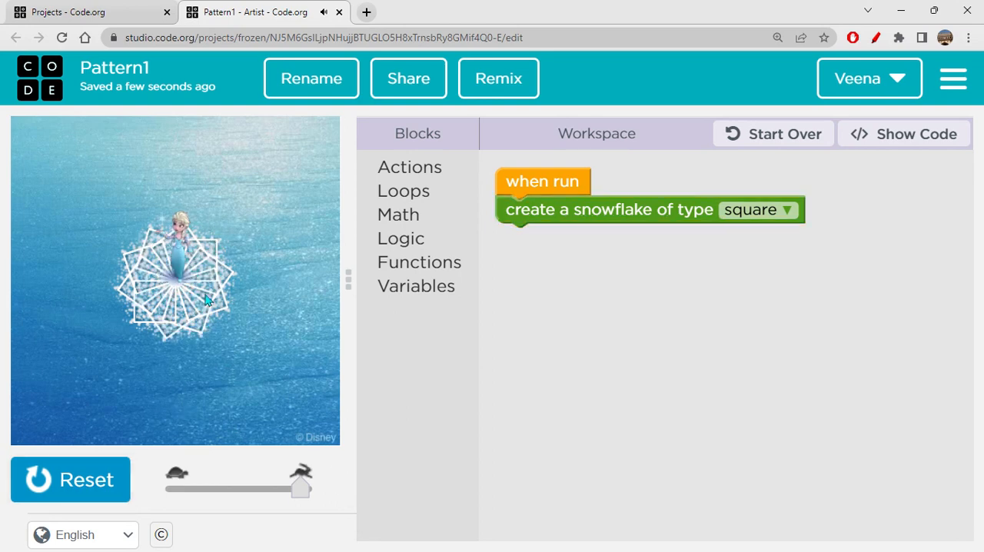
mouse_move(454, 418)
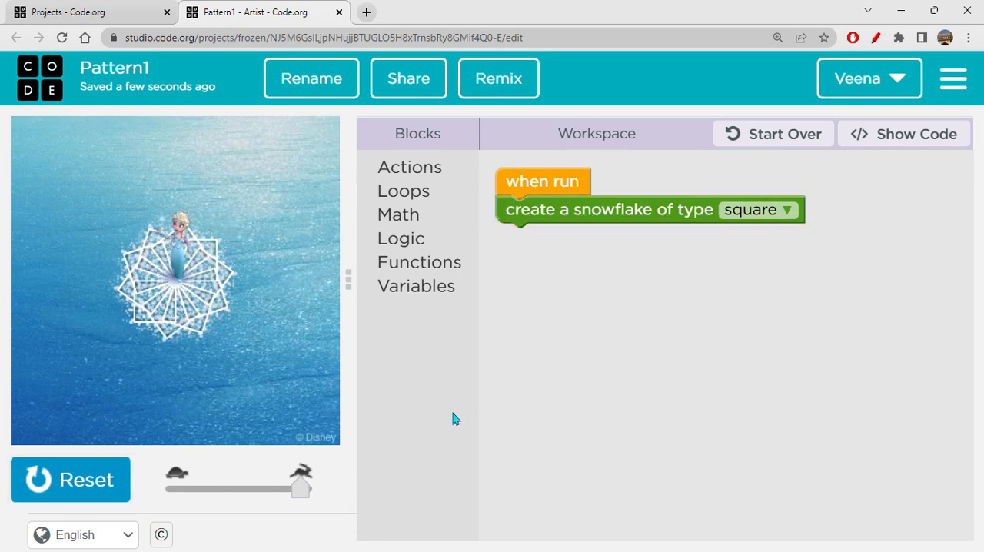
- Reset, change the snowflake type to parallelogram and draw the parallelogram snowflake
left_click(71, 479)
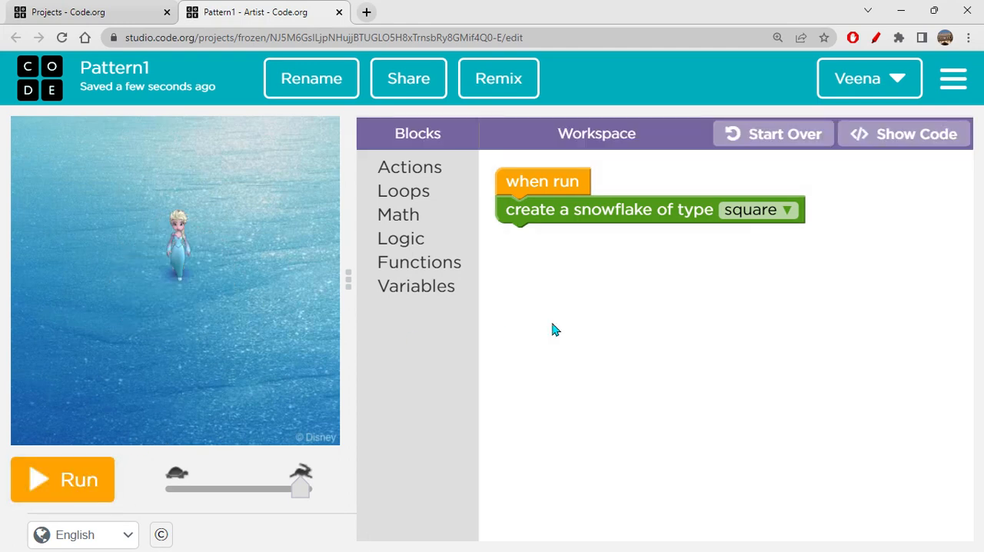
left_click(756, 209)
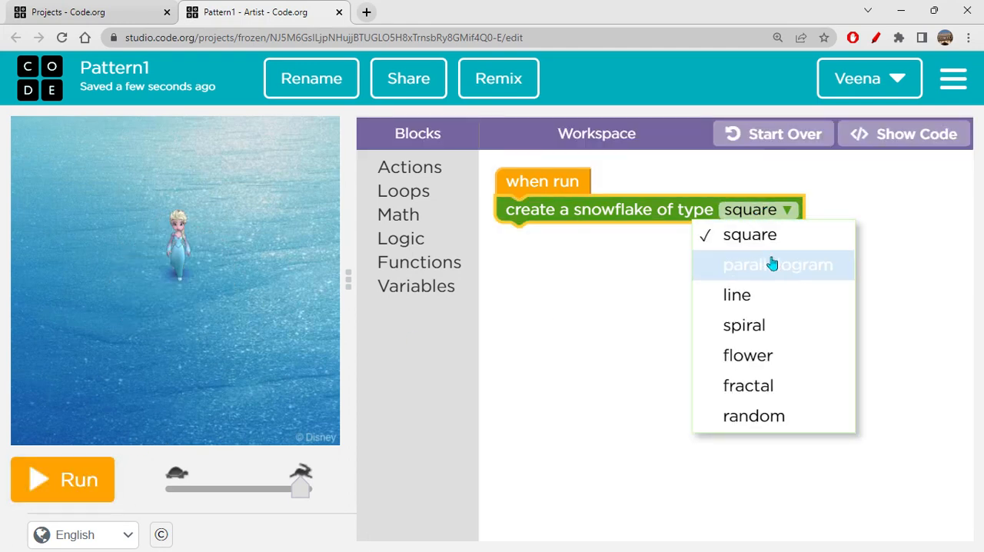
mouse_move(778, 265)
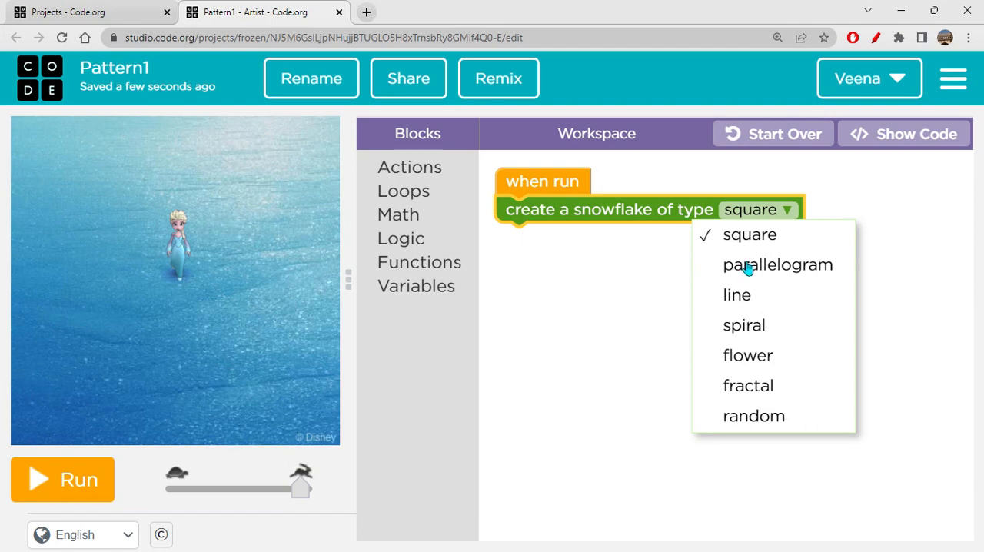
left_click(778, 265)
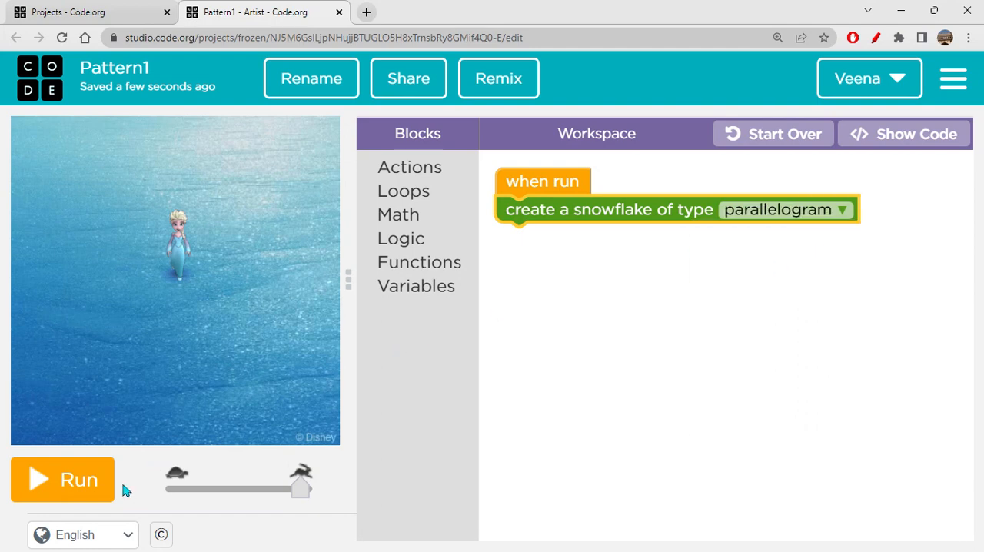
left_click(62, 480)
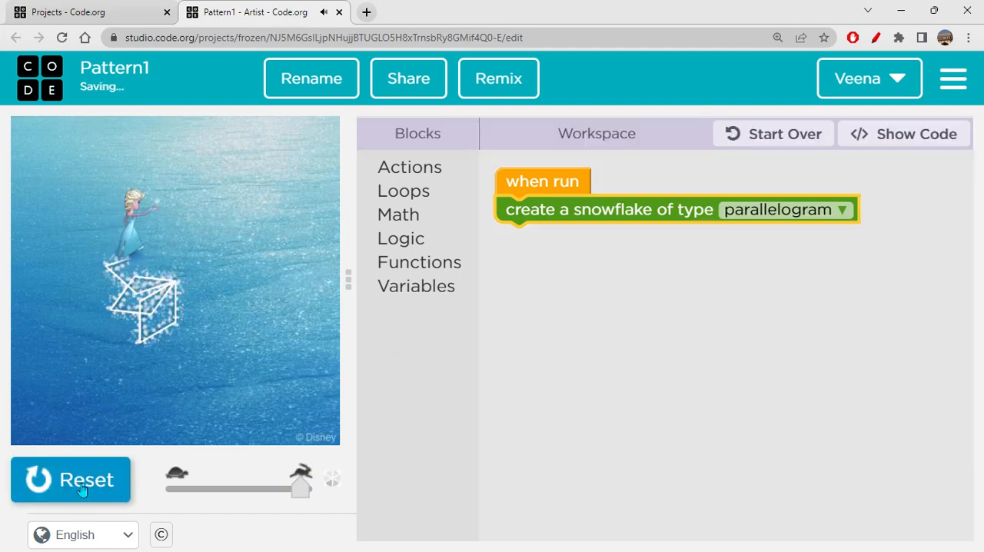
left_click(71, 480)
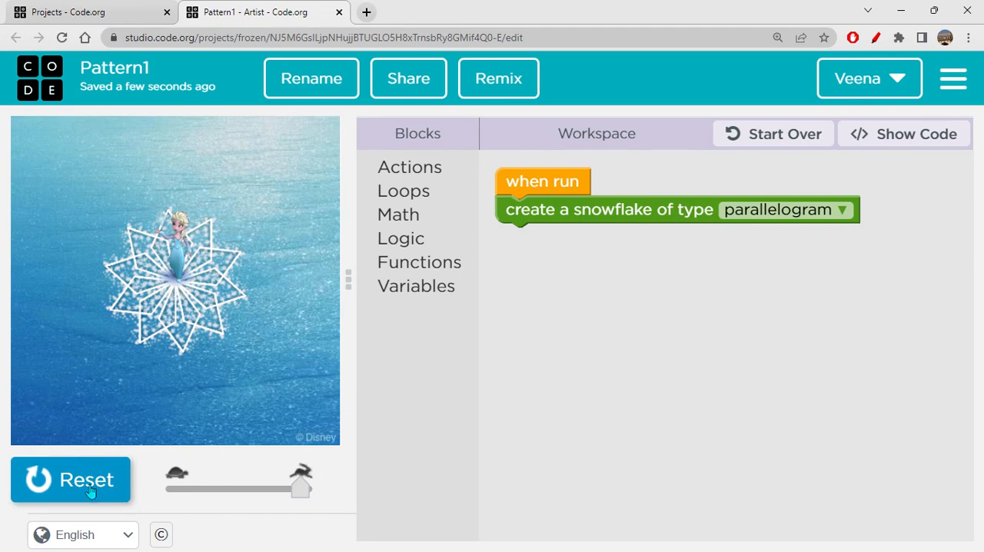
- Reset, switch the snowflake type to line and draw the line snowflake
left_click(70, 480)
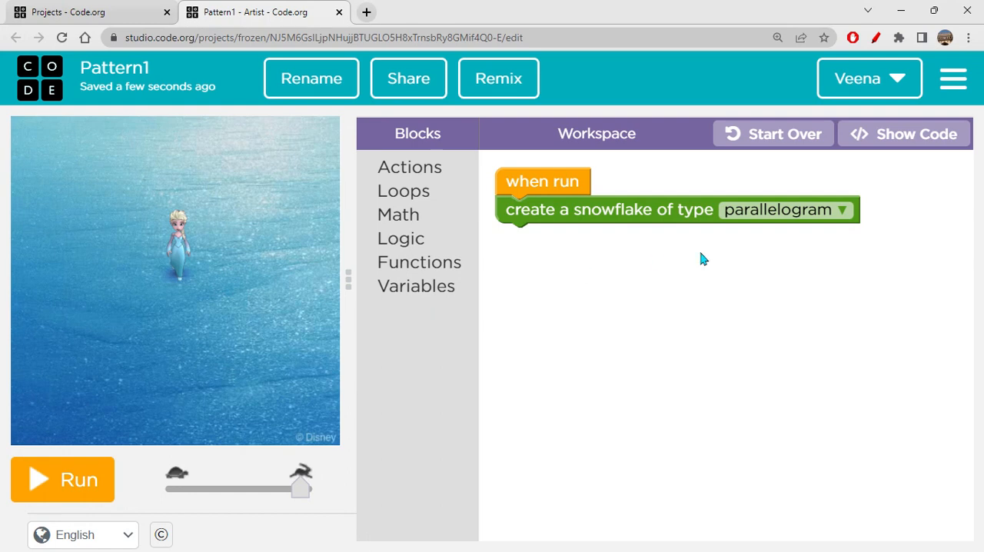
left_click(784, 209)
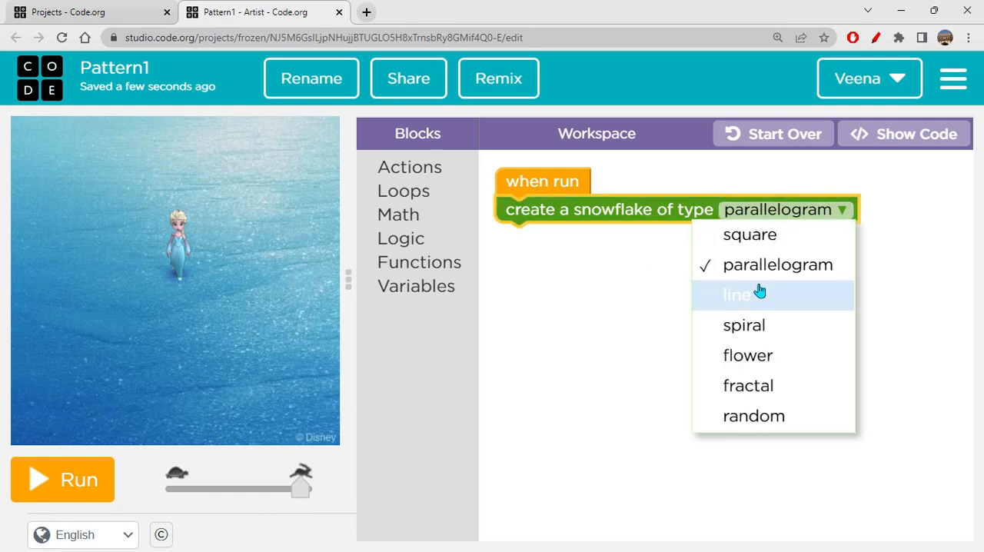
left_click(735, 295)
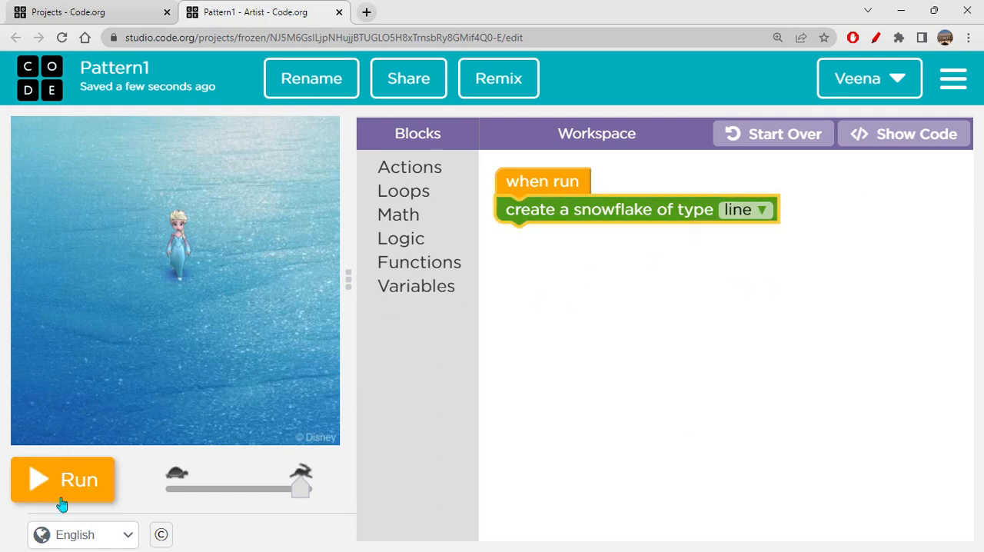
left_click(62, 480)
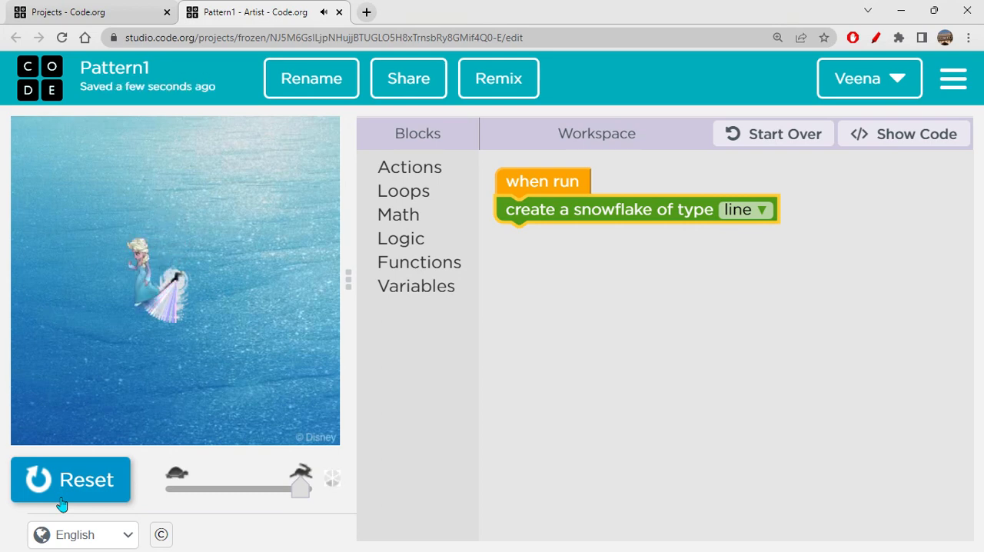
left_click(71, 480)
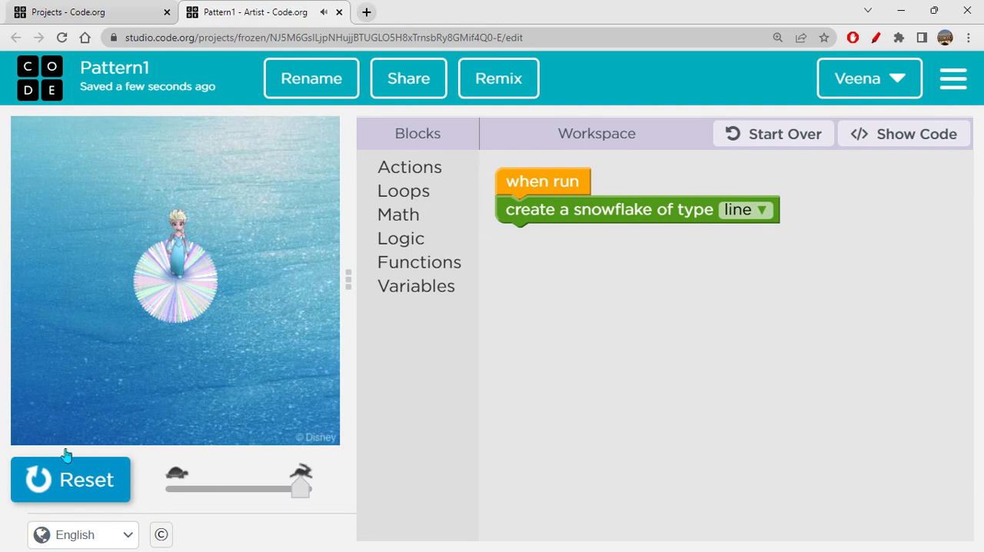
mouse_move(106, 488)
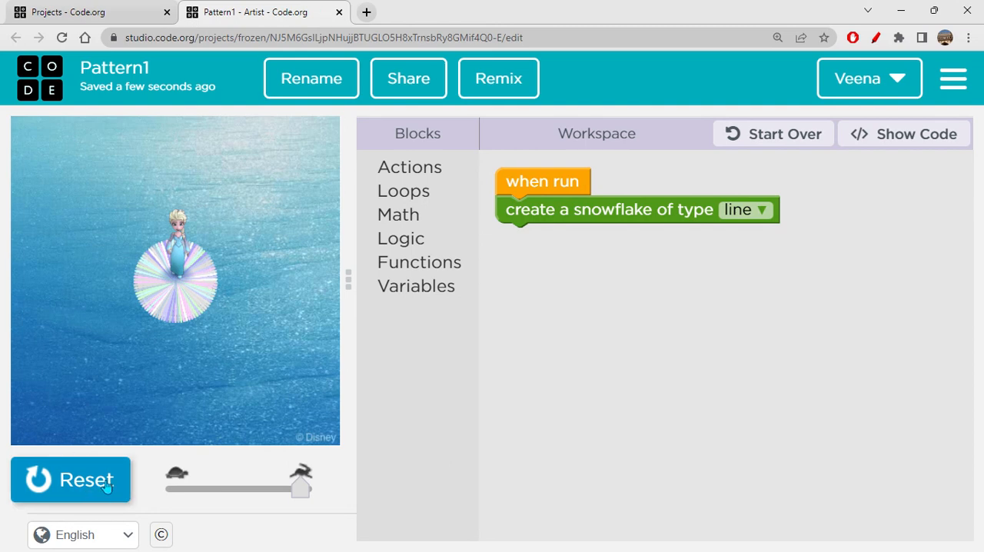
- Reset again, switch the type to spiral and draw the ring-shaped spiral snowflake
left_click(70, 480)
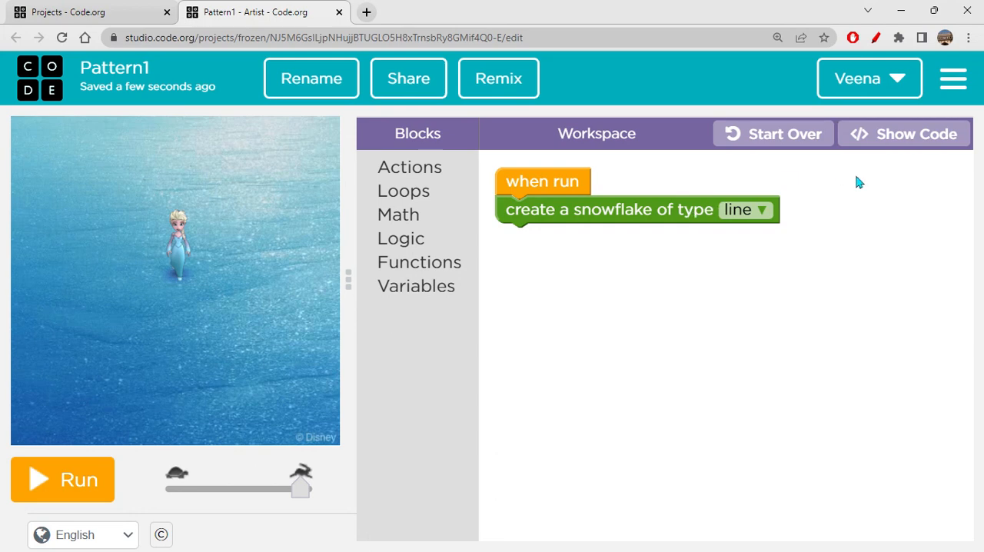
left_click(744, 209)
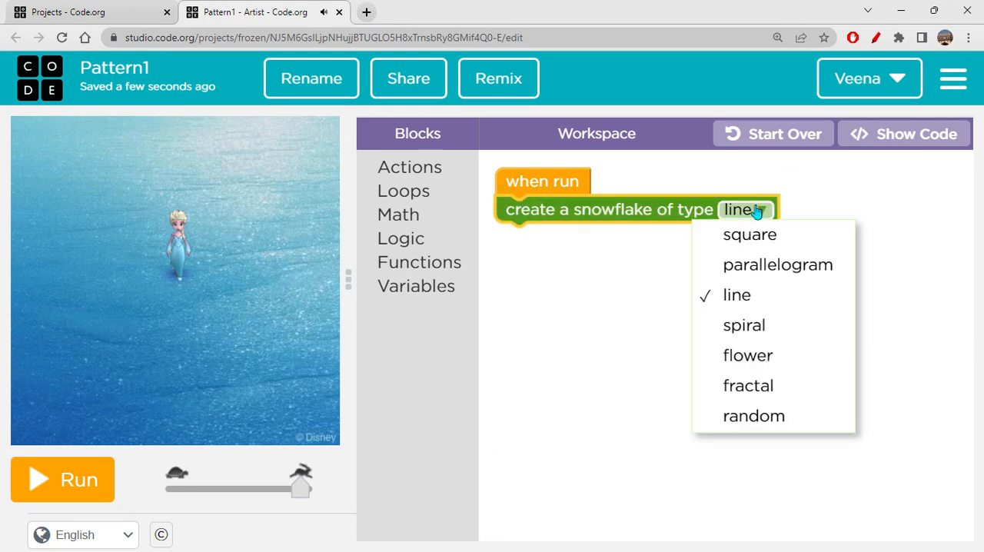
mouse_move(744, 326)
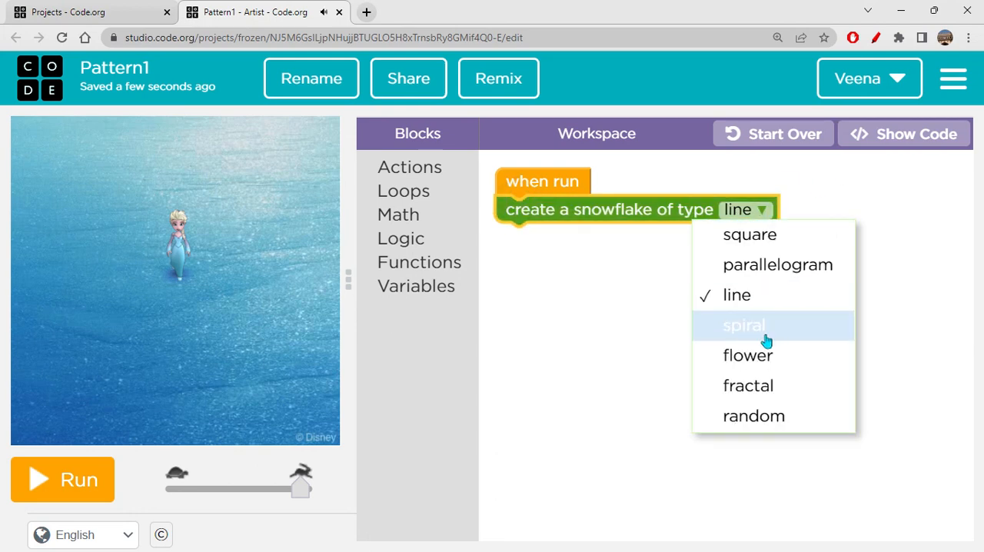
left_click(744, 326)
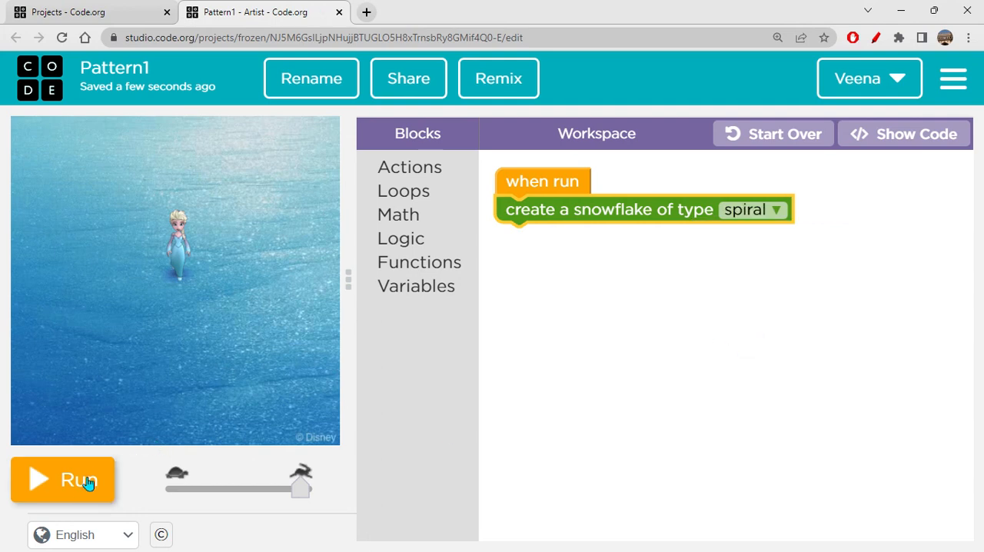
left_click(63, 480)
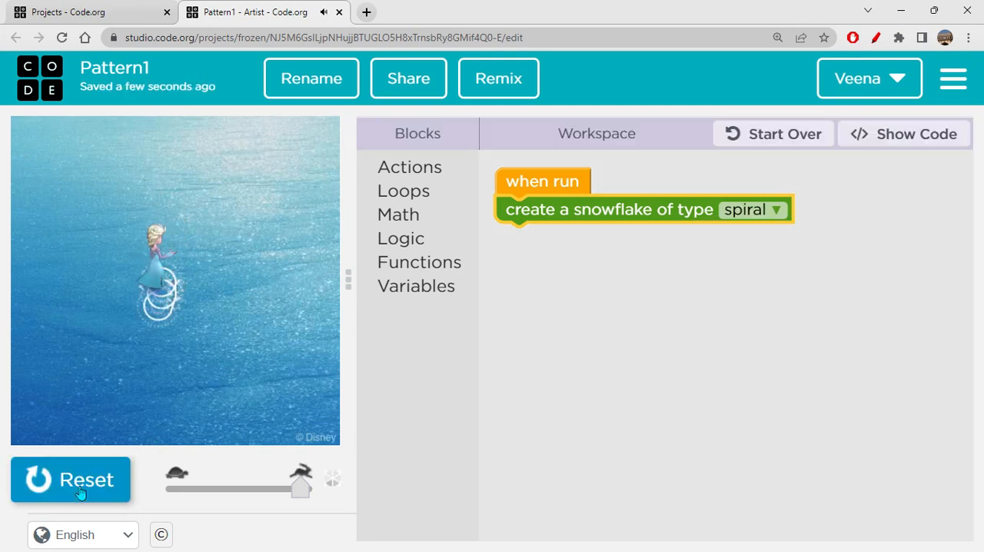
left_click(71, 480)
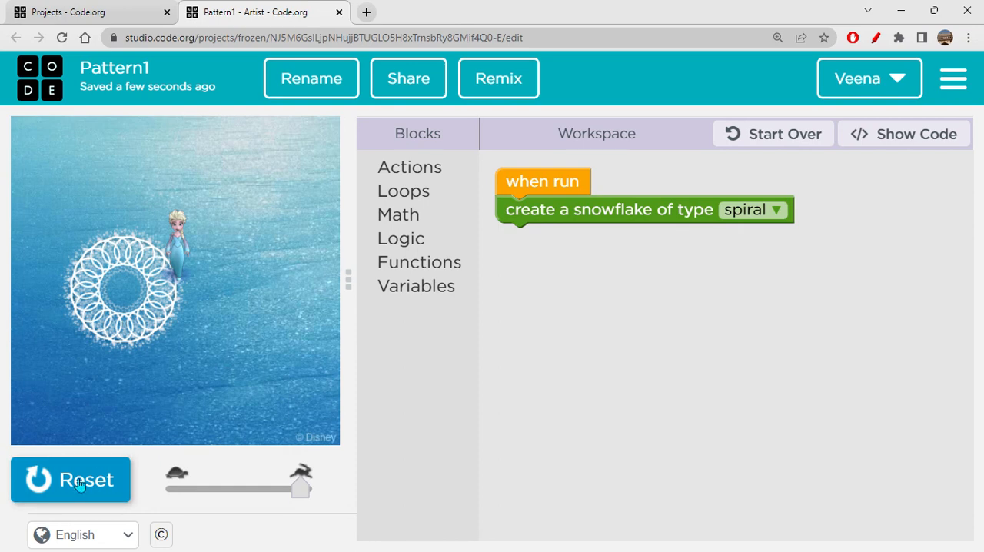
- Reset, switch the snowflake type to flower and draw the flower snowflake
left_click(70, 480)
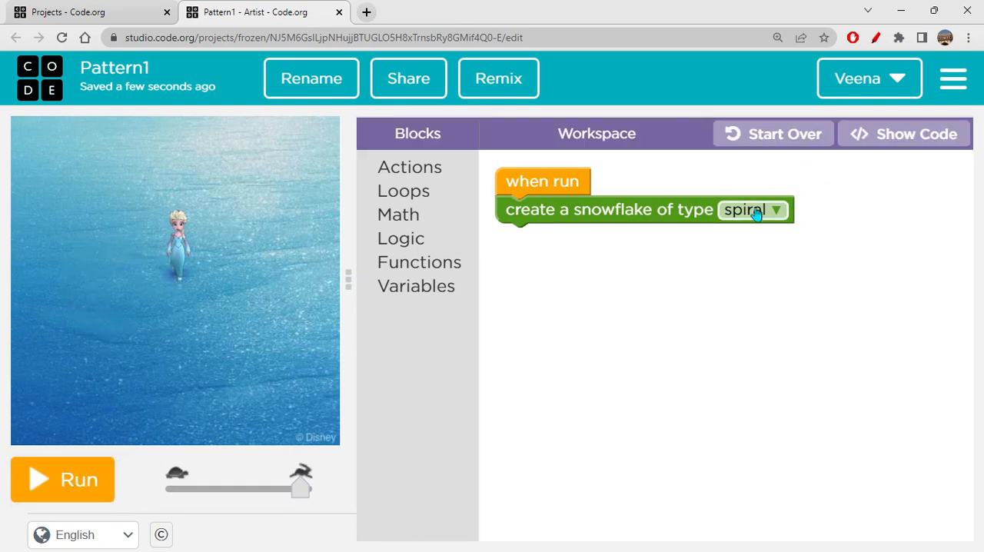
left_click(754, 209)
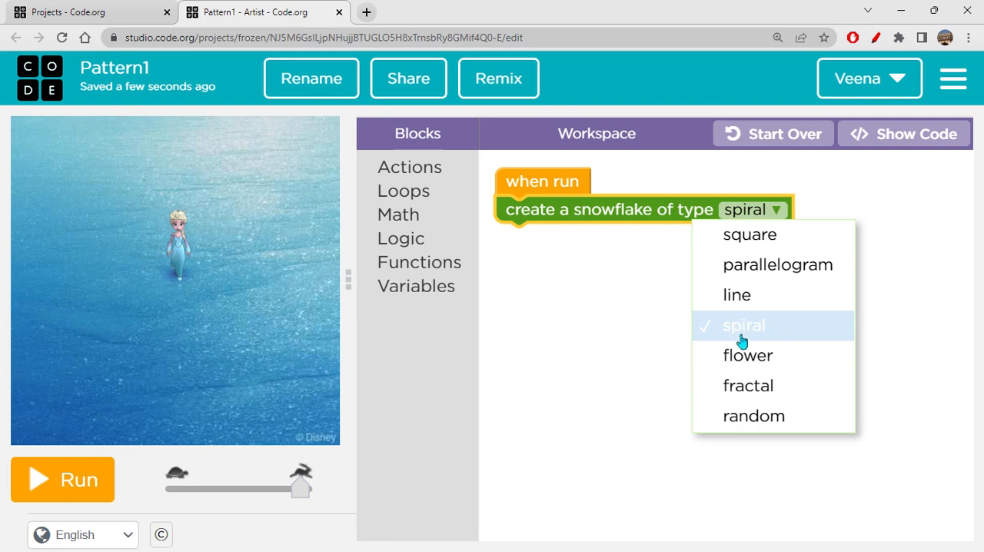
left_click(747, 354)
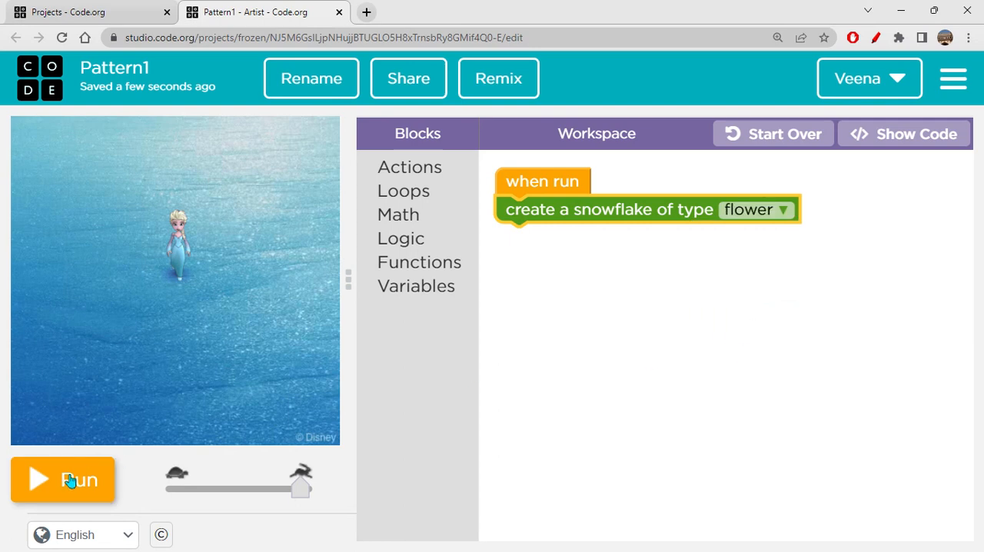
left_click(63, 480)
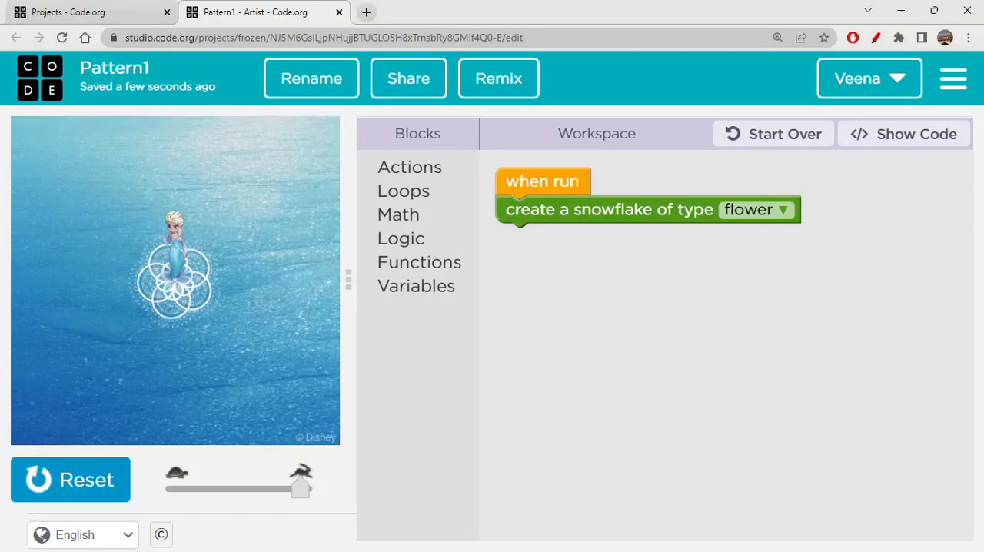
- Clear the ice and change the snowflake type to fractal
left_click(70, 479)
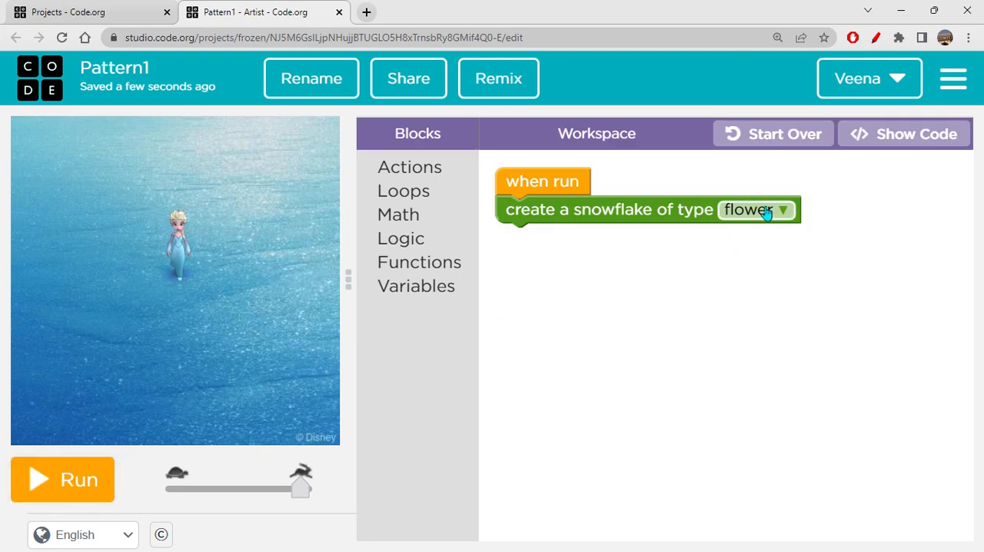
left_click(756, 209)
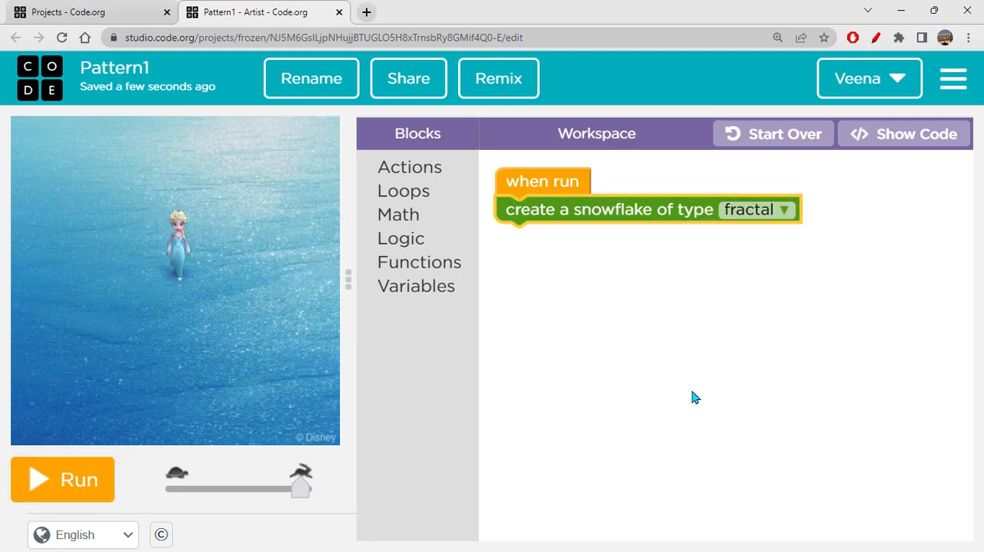
left_click(61, 480)
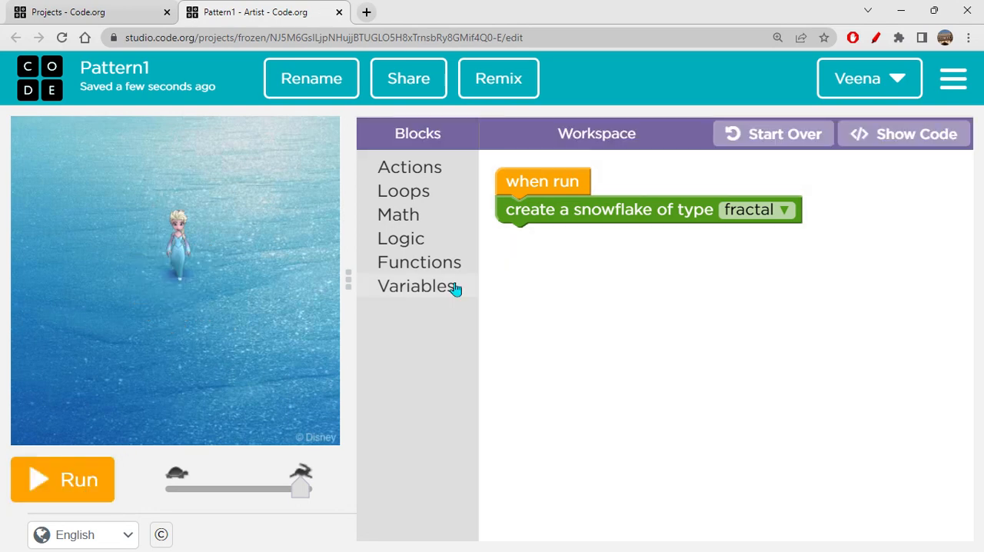
- Change the snowflake block's type back to square
left_click(755, 209)
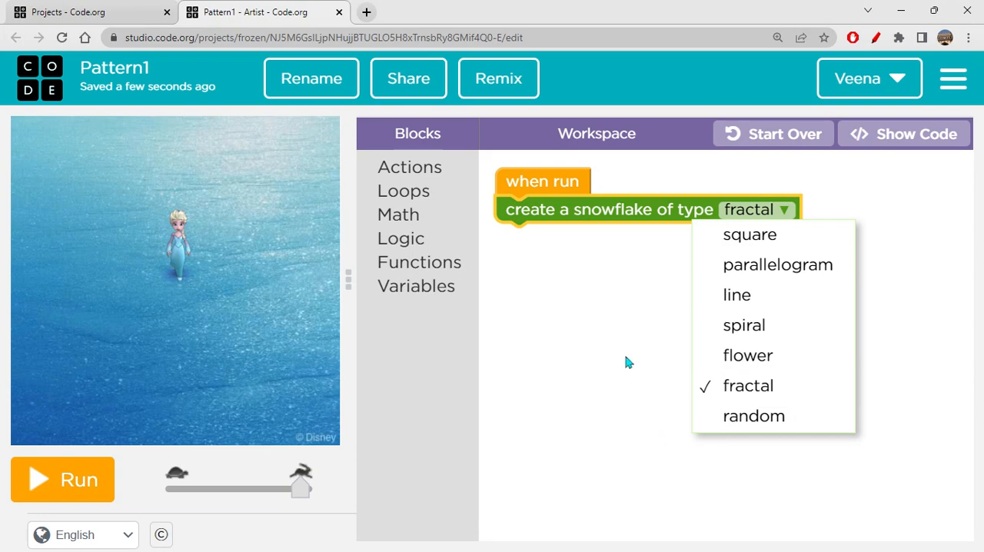
left_click(747, 385)
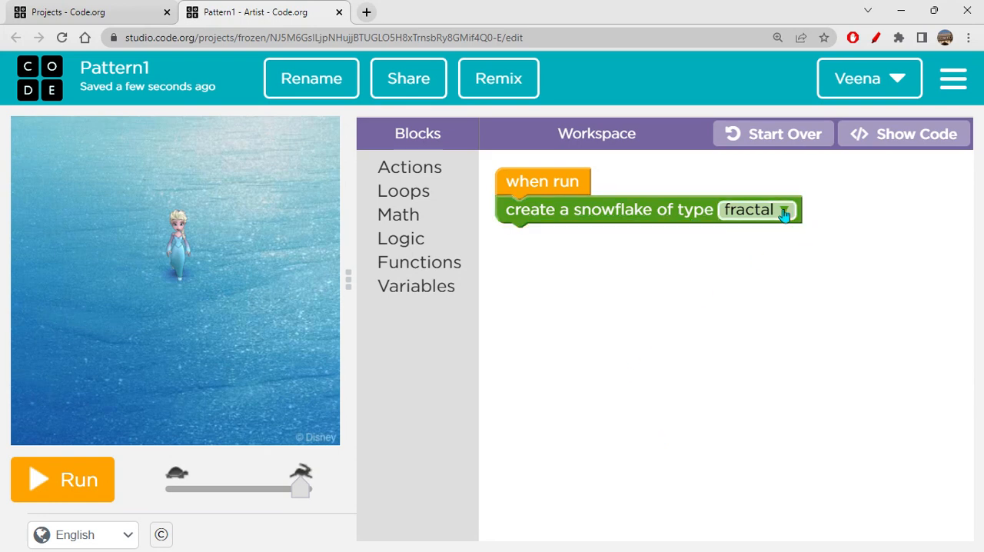
left_click(757, 209)
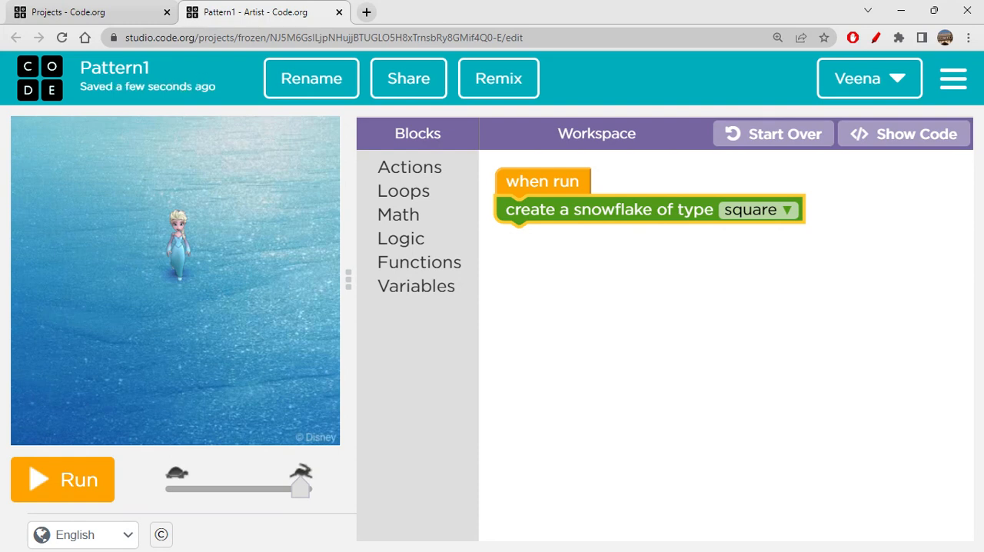
left_click(716, 259)
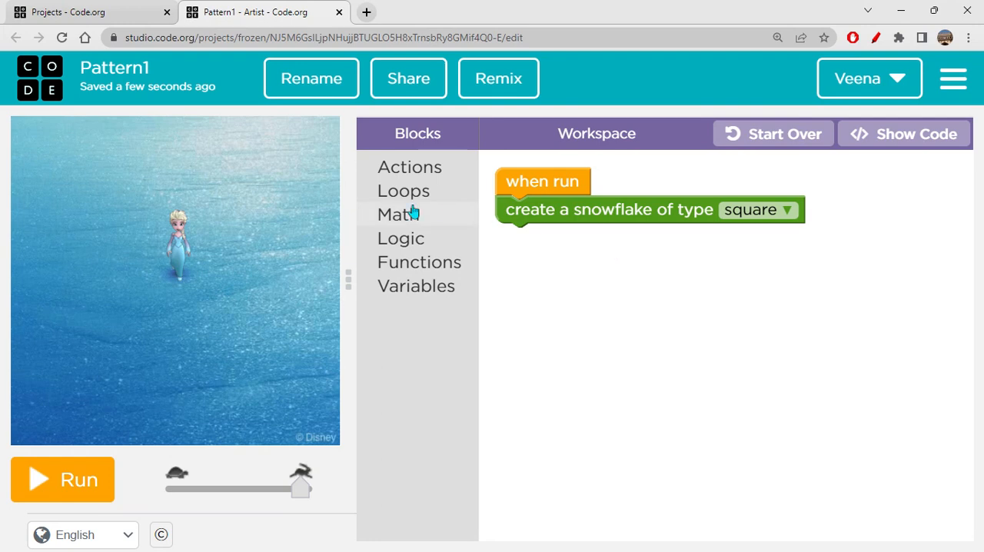
- Add a repeat-4-times loop under the snowflake and bring a 'set color random color' block into the workspace
left_click(403, 191)
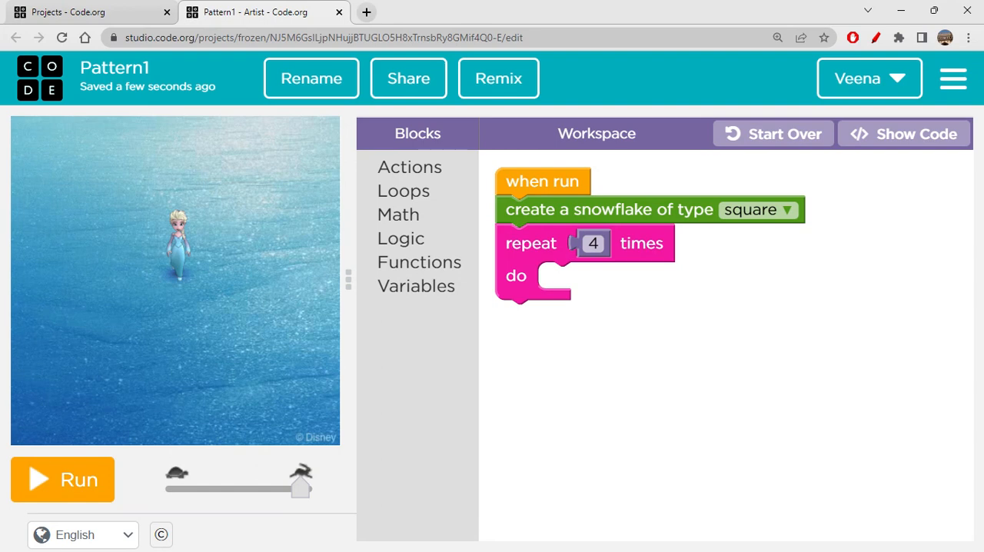
mouse_move(366, 264)
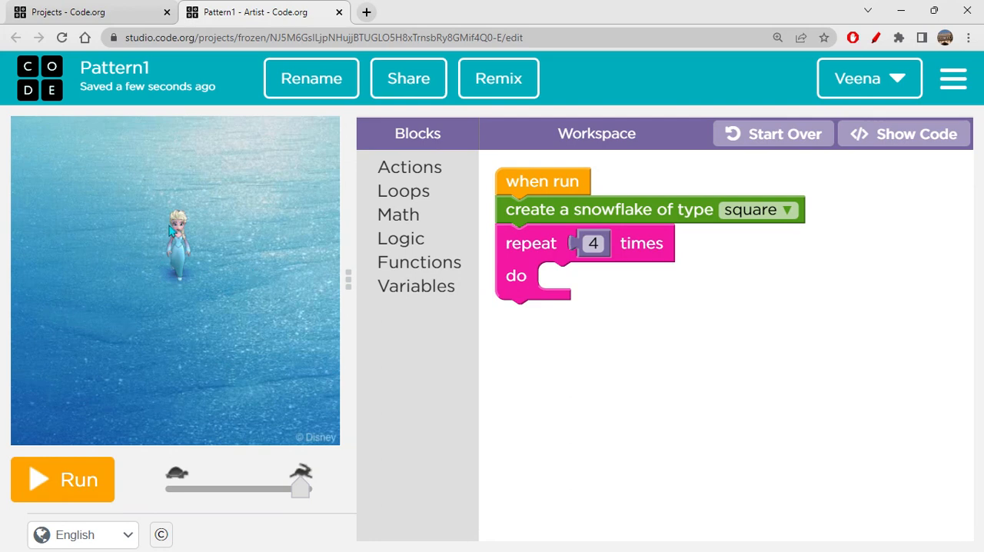
mouse_move(170, 230)
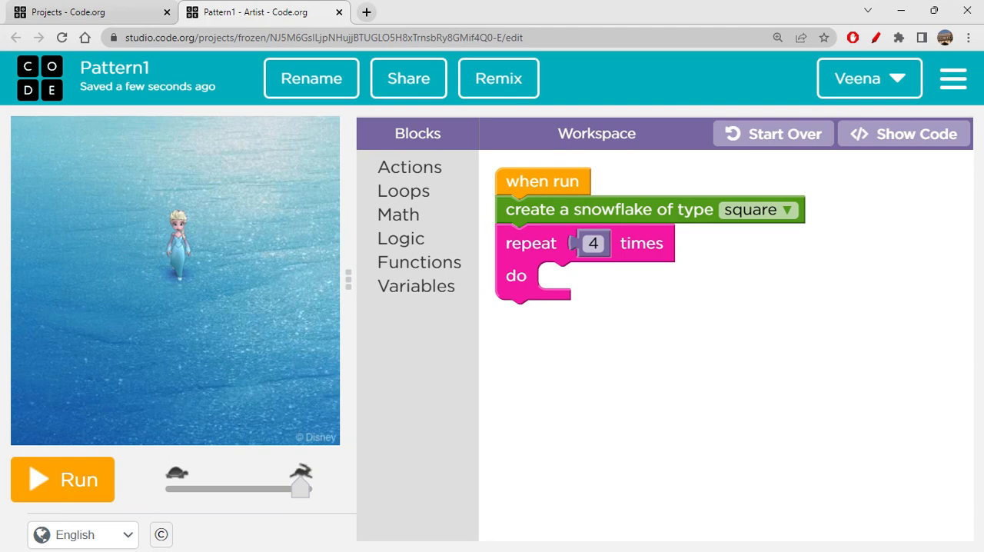
mouse_move(632, 321)
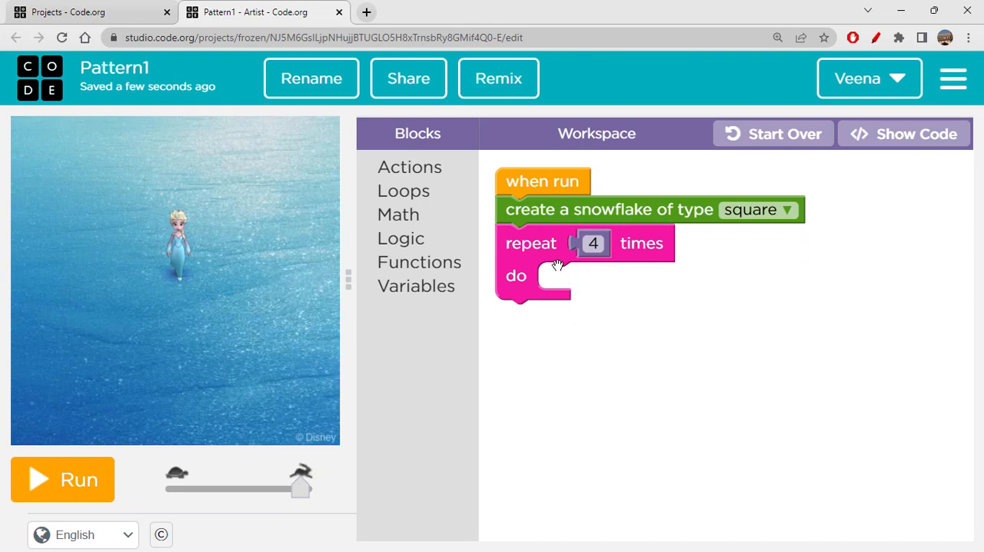
mouse_move(646, 252)
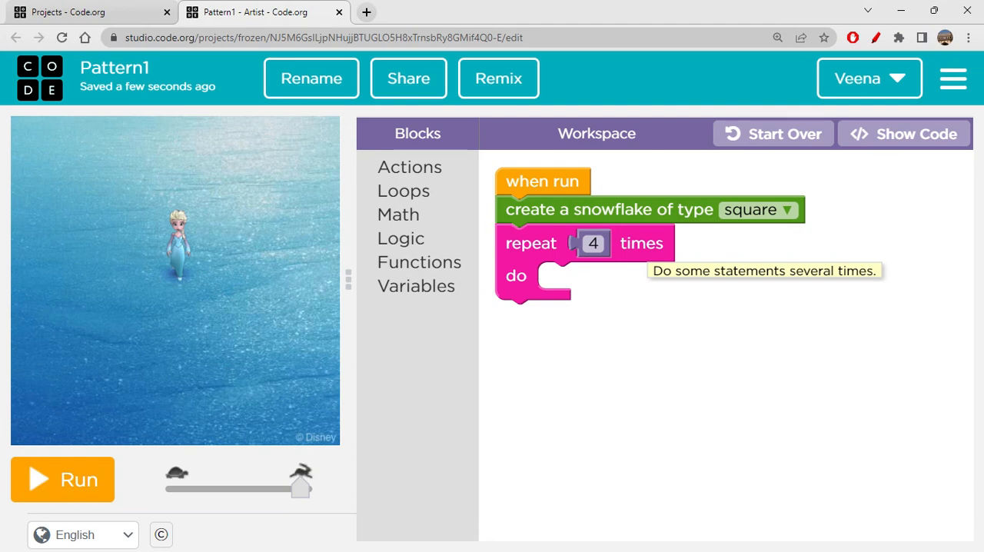
mouse_move(565, 249)
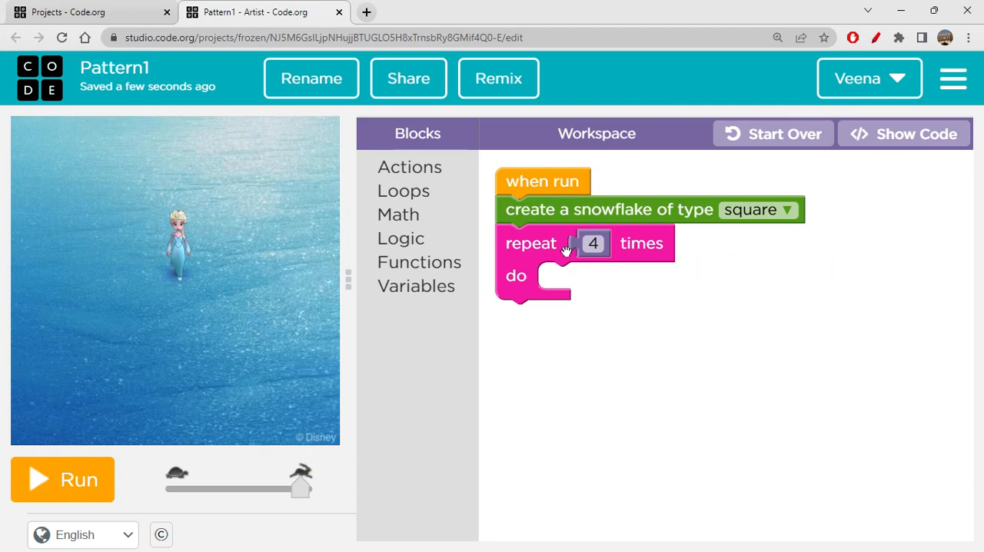
left_click(409, 166)
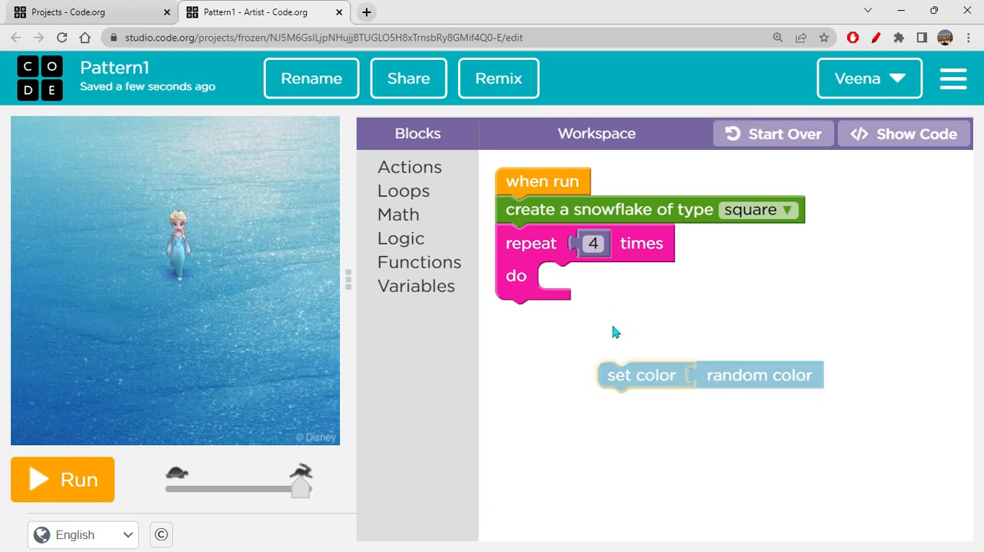
- Put the random set-color block inside the repeat loop followed by a create-a-circle block of size 10
left_click_drag(640, 375, 581, 276)
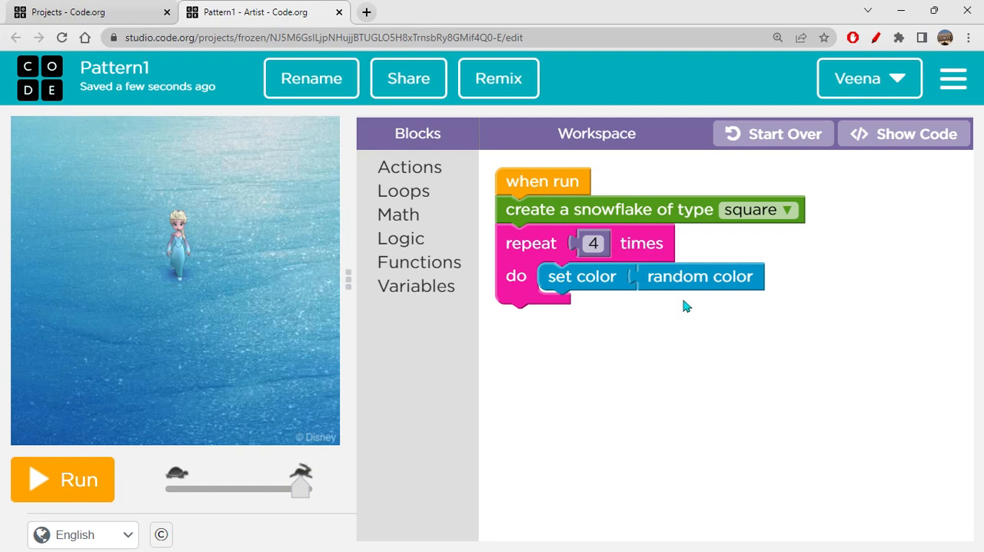
mouse_move(489, 255)
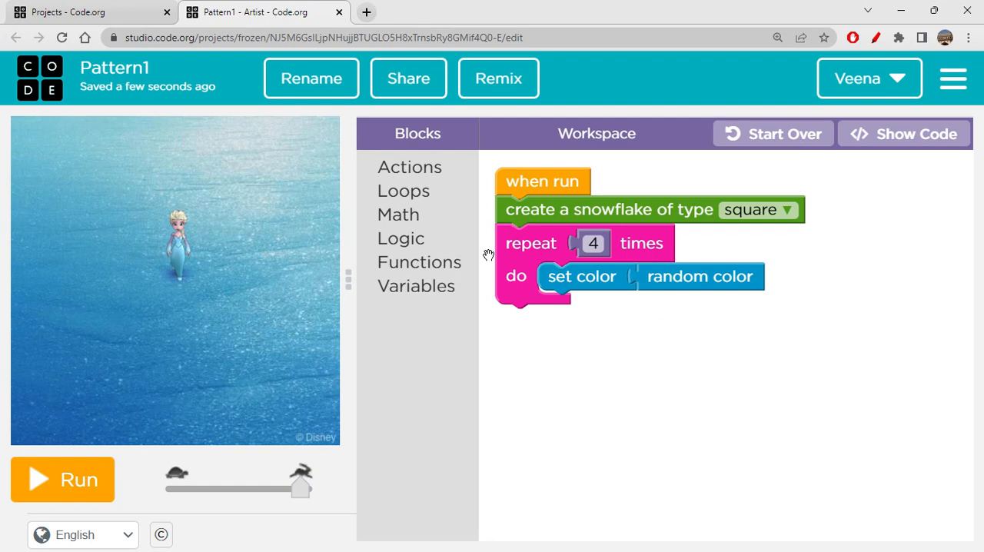
left_click(418, 262)
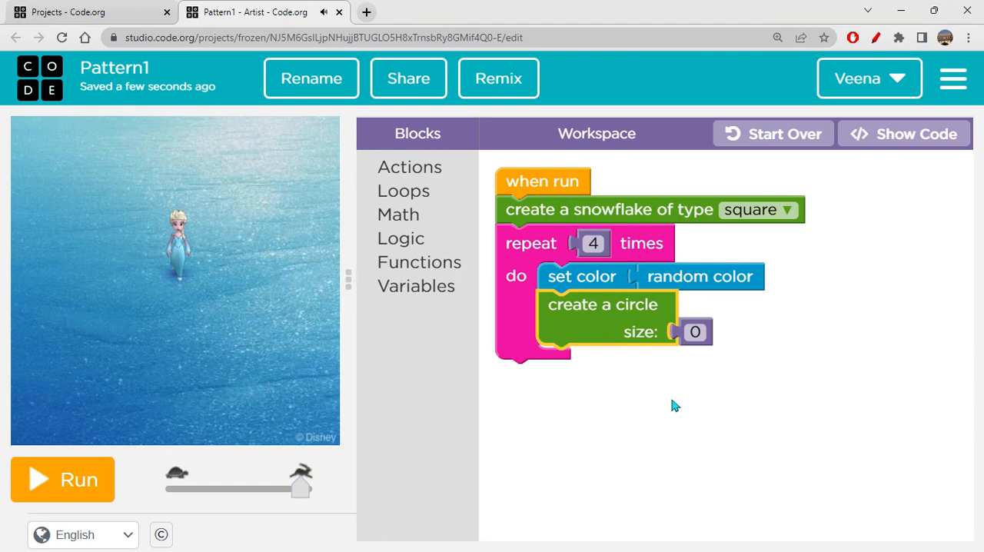
mouse_move(640, 321)
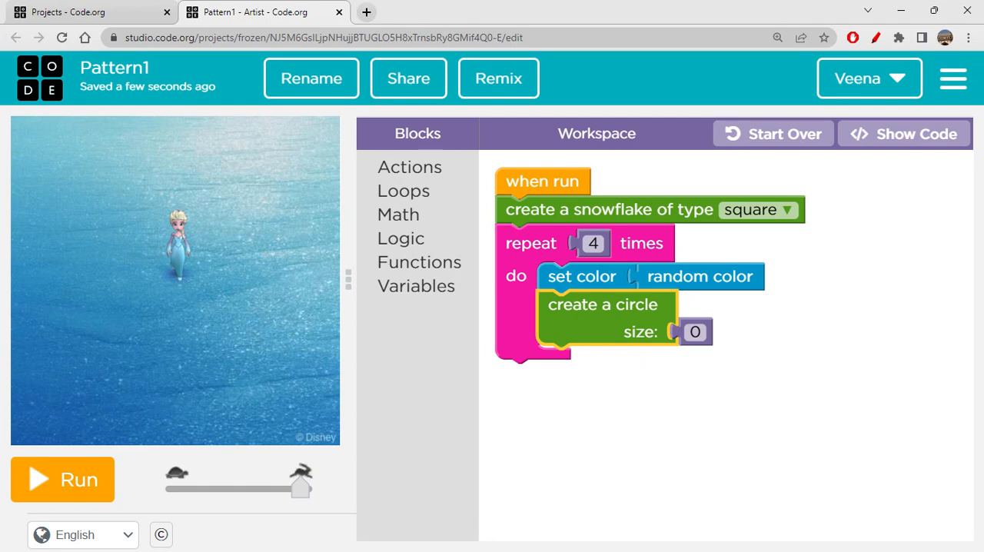
mouse_move(618, 321)
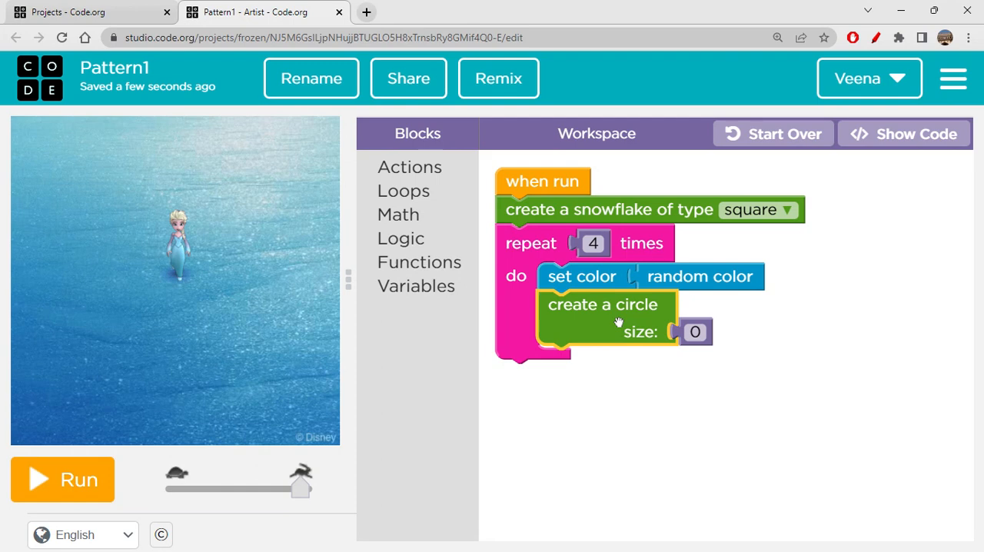
left_click(693, 332)
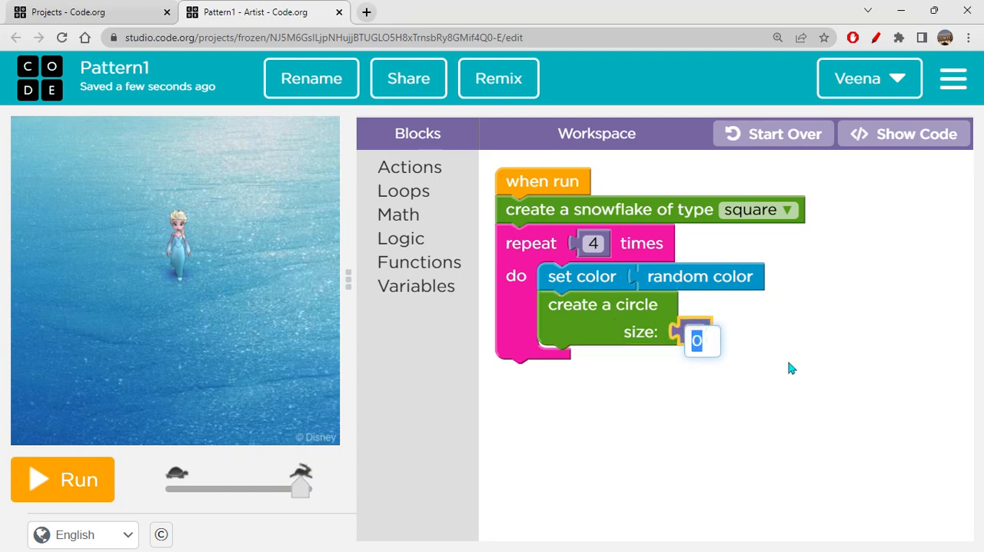
type("10")
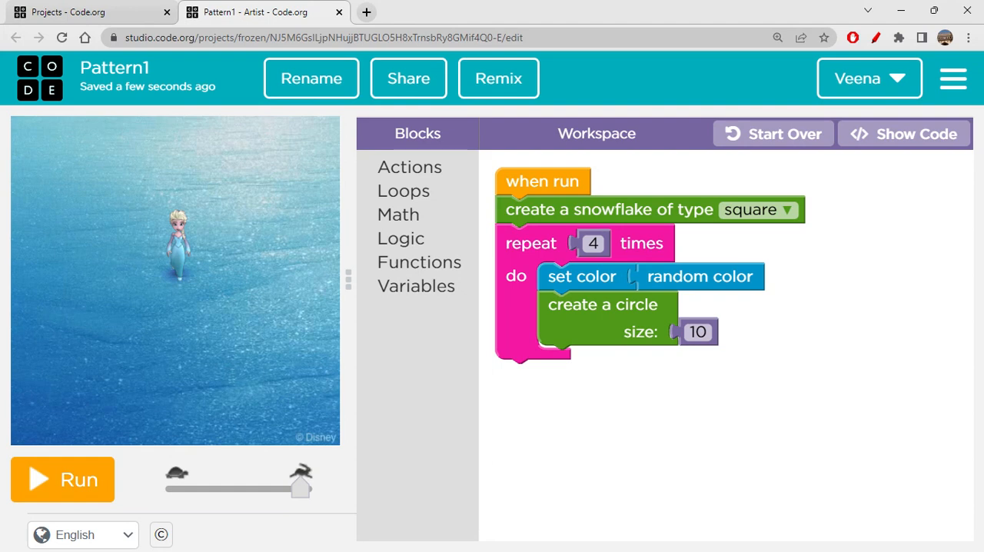
- Move the colour and circle blocks out of the loop to follow the snowflake directly, then draw the result
left_click_drag(581, 276, 724, 285)
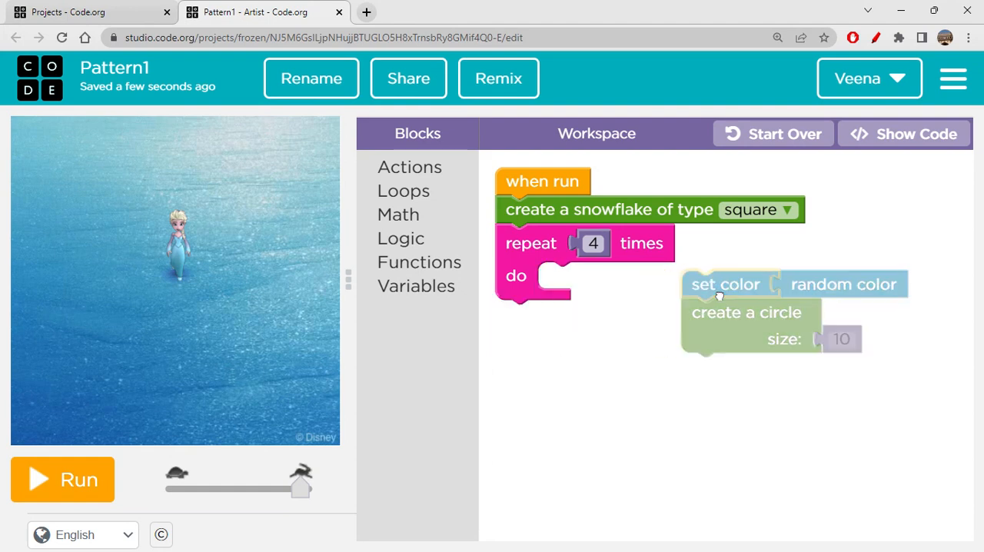
left_click_drag(530, 242, 538, 391)
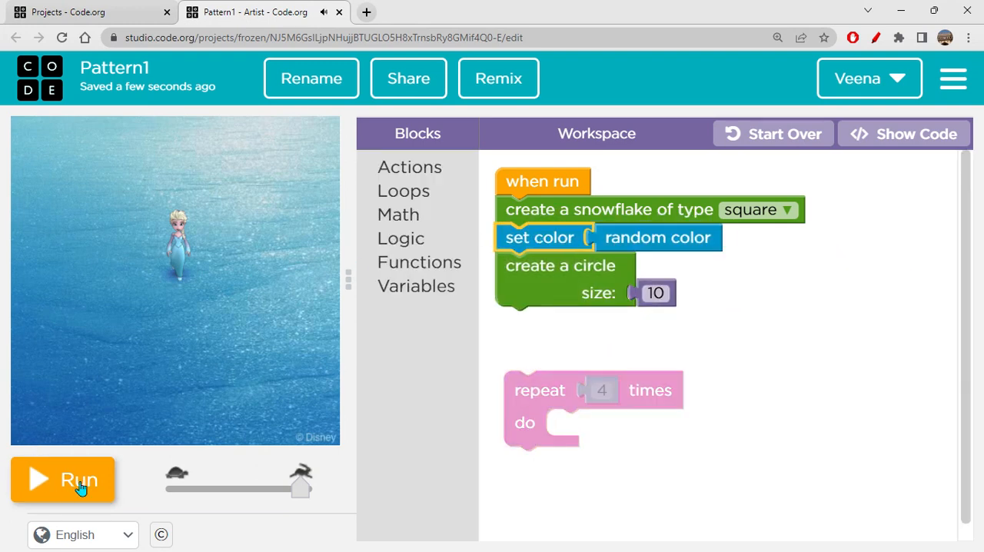
left_click(63, 480)
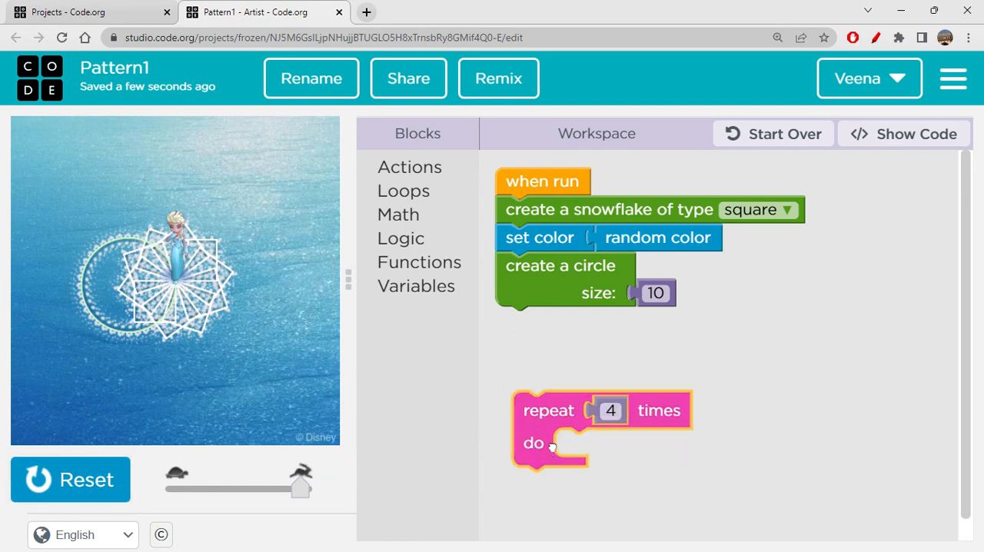
- Add 'turn left by 90 degrees' and 'jump forward by 3 pixels' after the circle
left_click(409, 166)
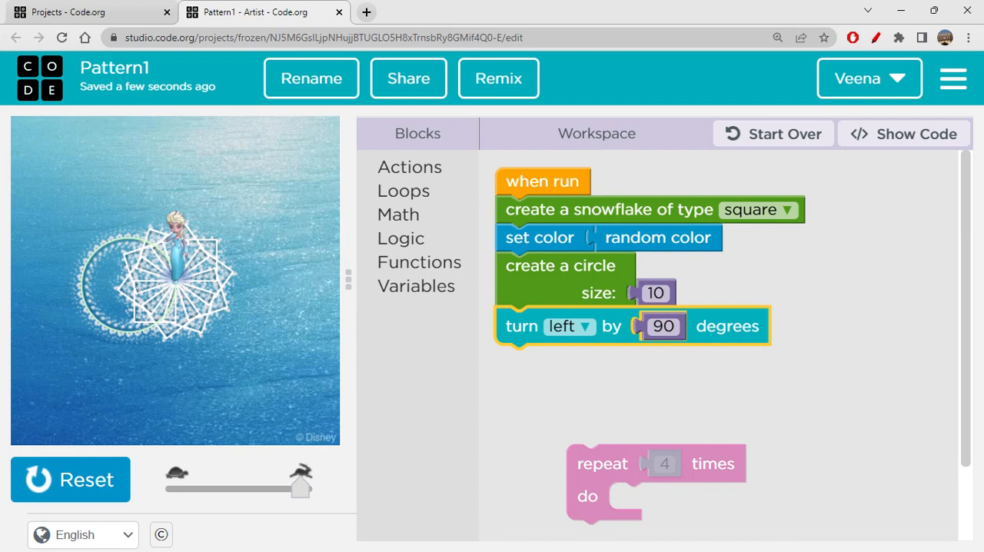
mouse_move(578, 130)
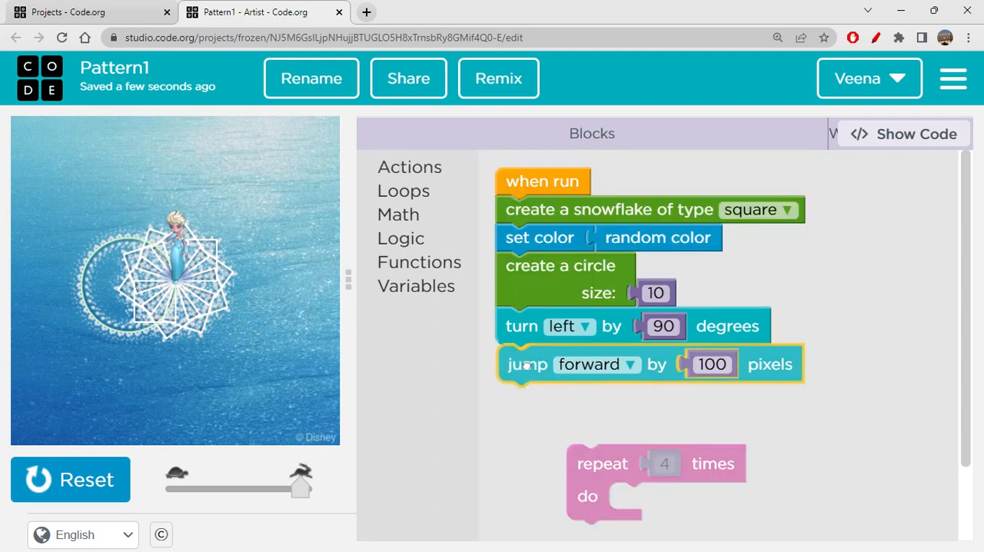
left_click(710, 364)
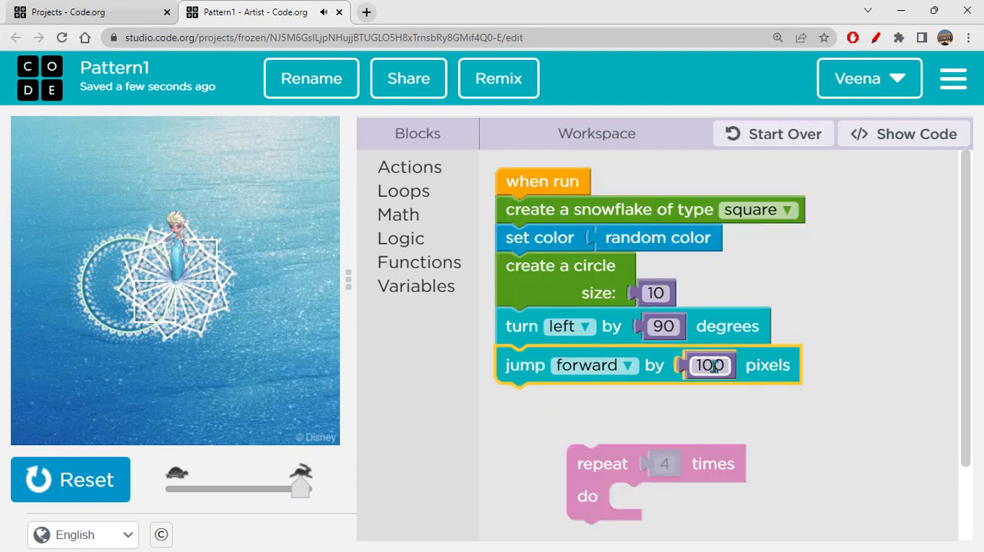
left_click(707, 365)
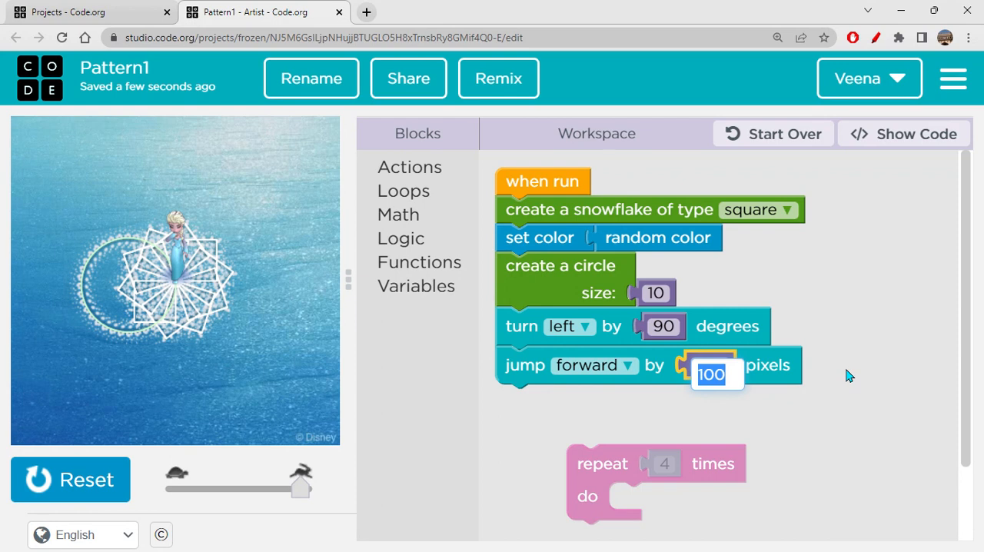
type("3")
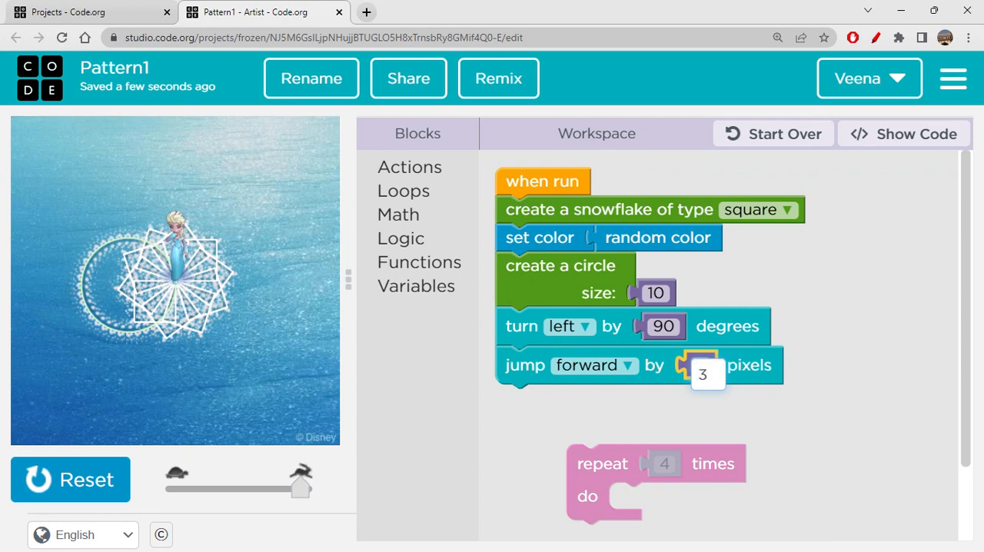
left_click(705, 376)
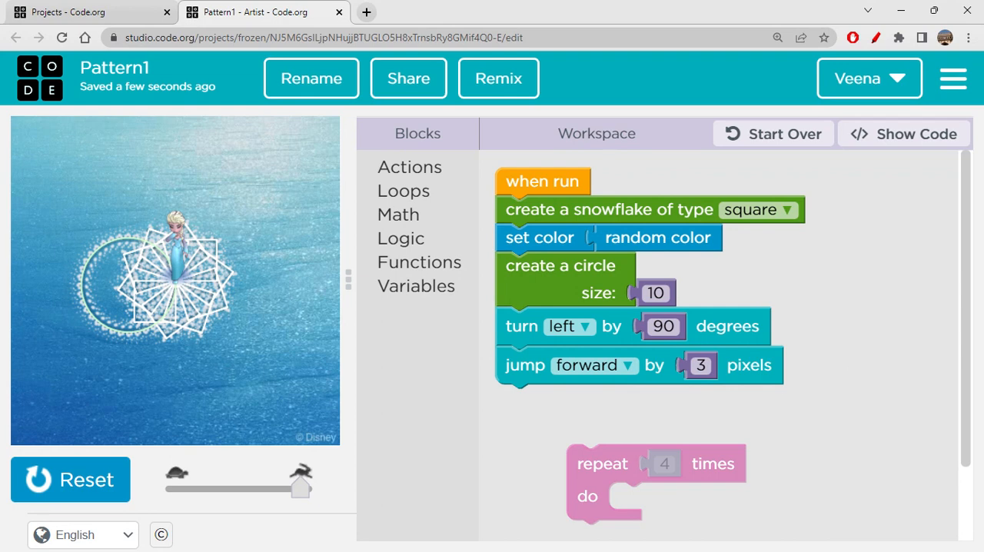
mouse_move(633, 317)
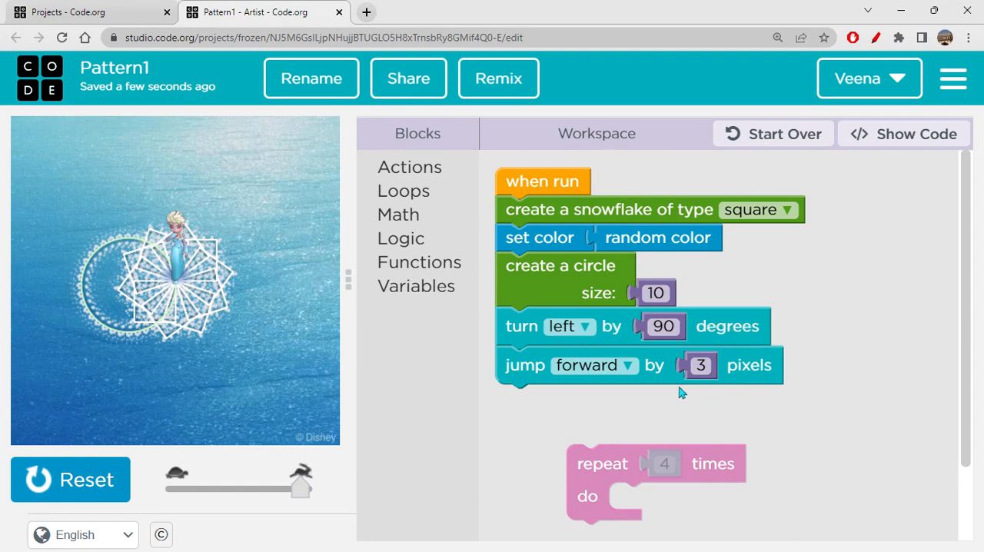
mouse_move(678, 391)
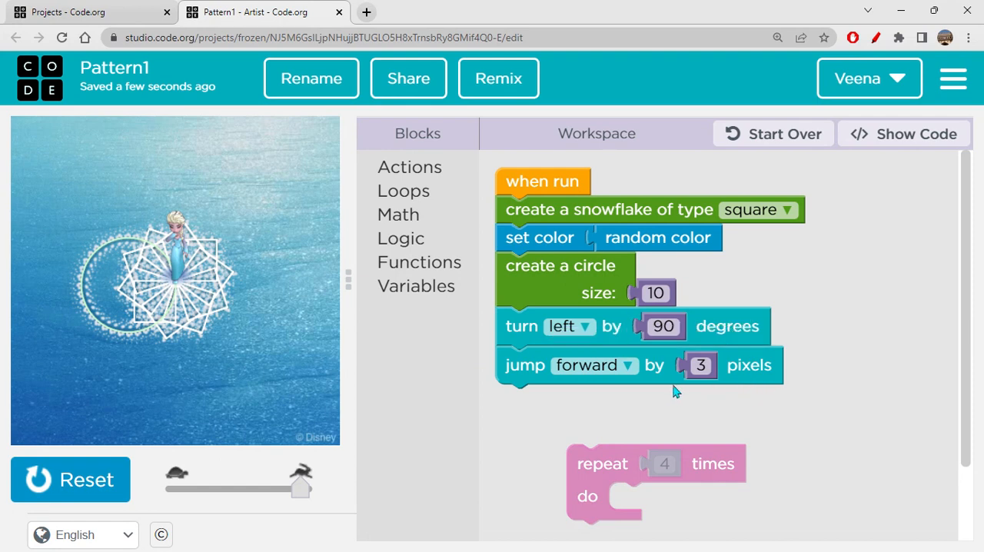
mouse_move(625, 409)
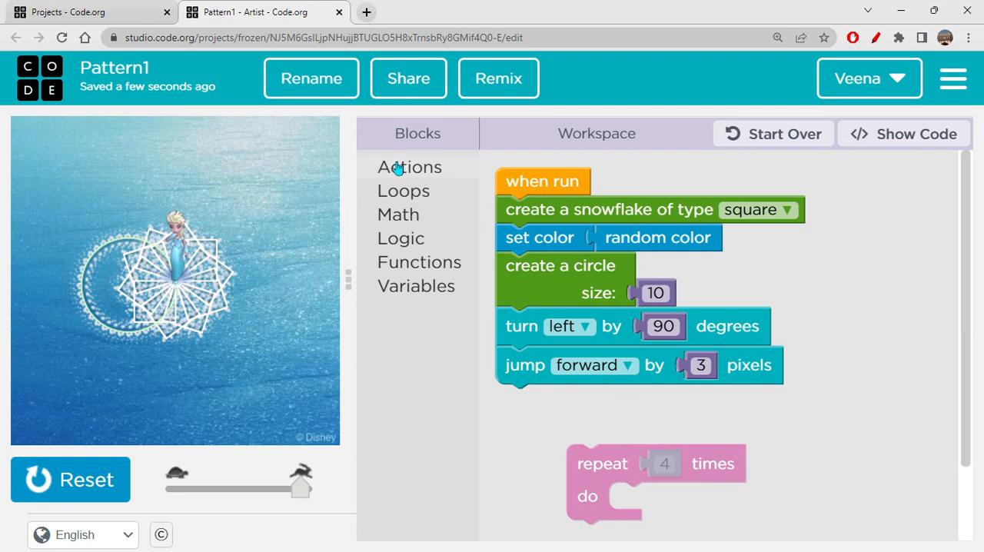
- Add a random-colour block and a second 'create a circle' block of size 13 after the jump
left_click(409, 166)
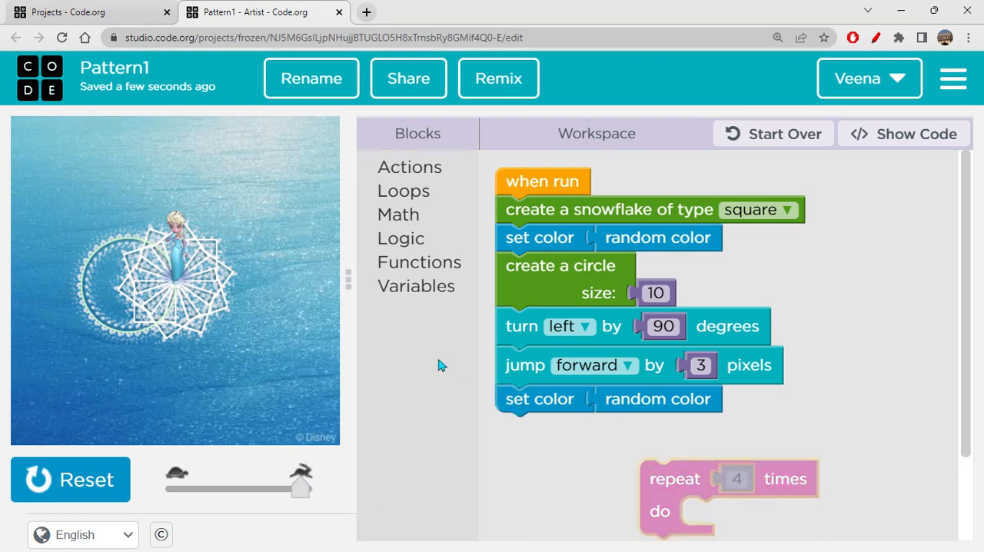
left_click(400, 237)
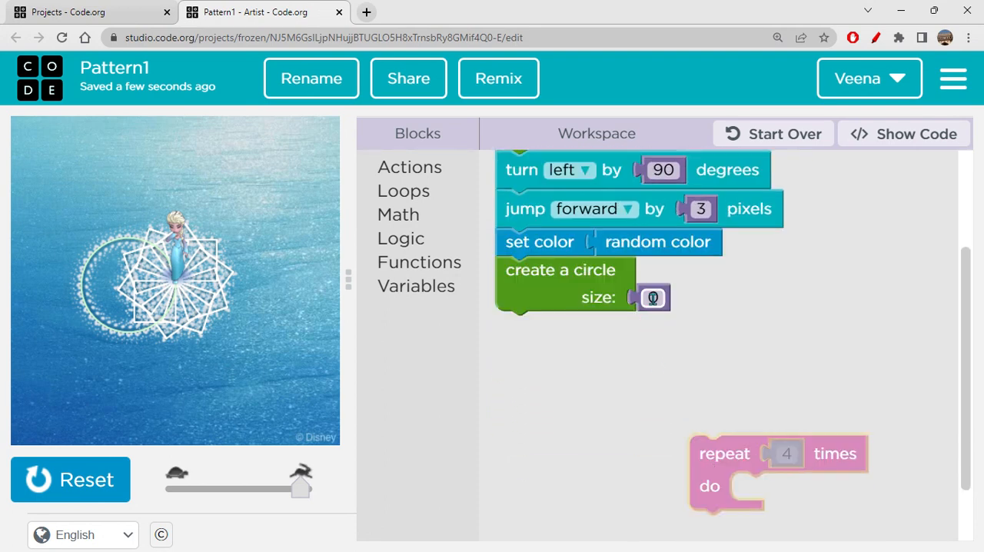
type("13")
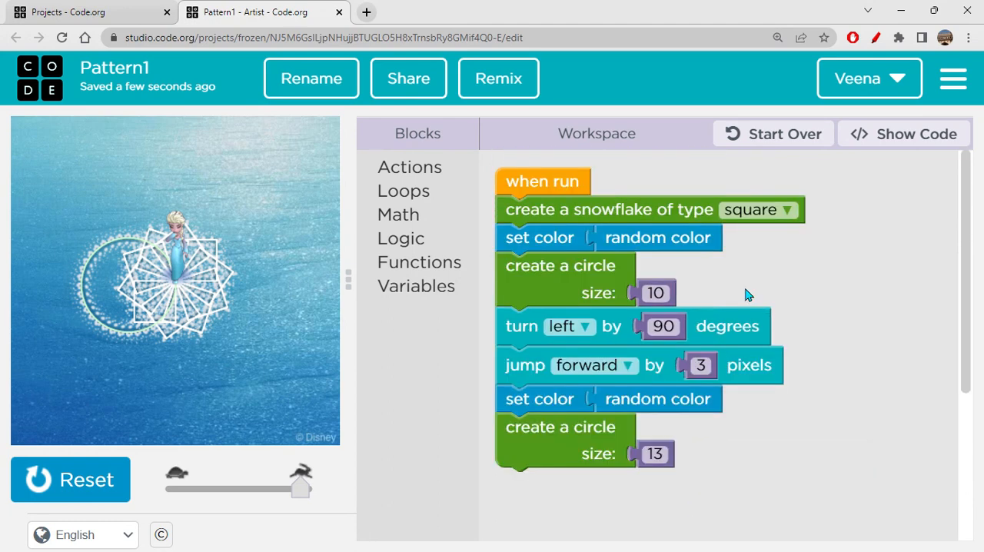
mouse_move(538, 418)
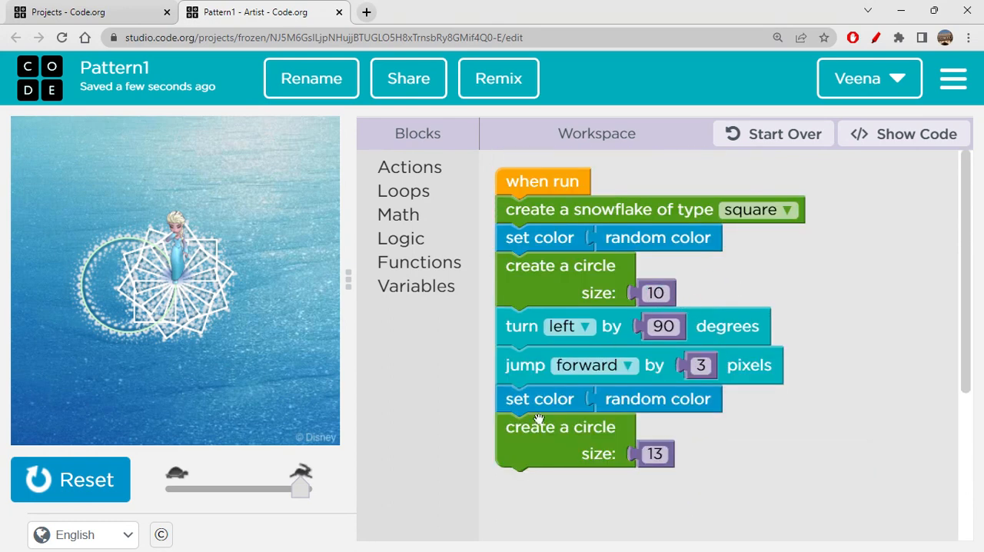
- Reset the canvas and run Pattern1 to draw the overlapping circle rings
left_click(71, 479)
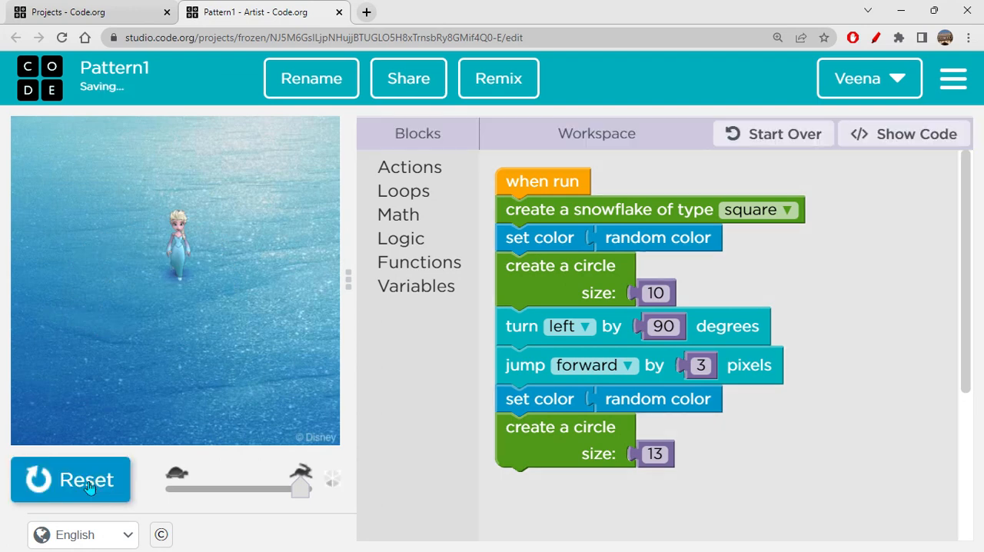
left_click(86, 480)
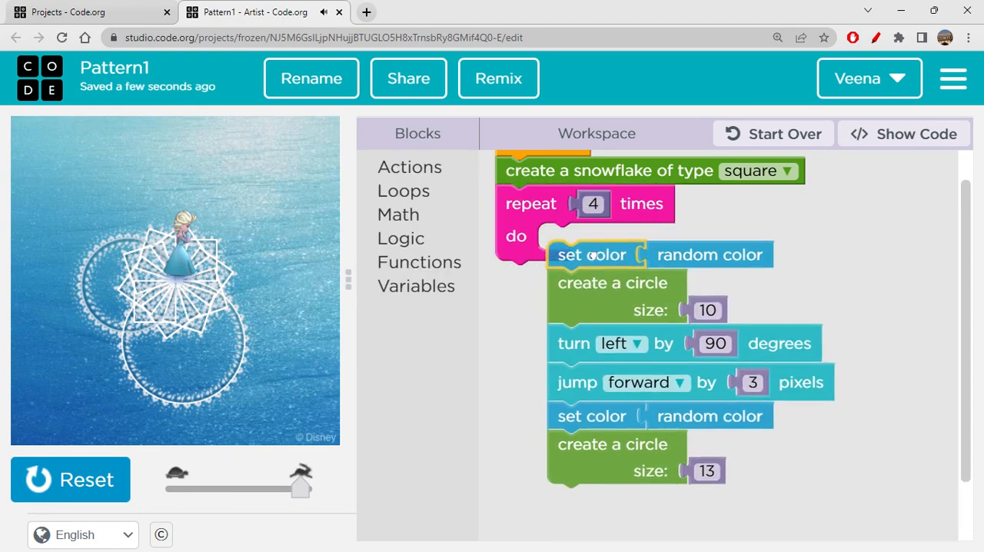
- Reset and rerun Pattern1 to redraw the snowflake with two rings per lobe
left_click(71, 479)
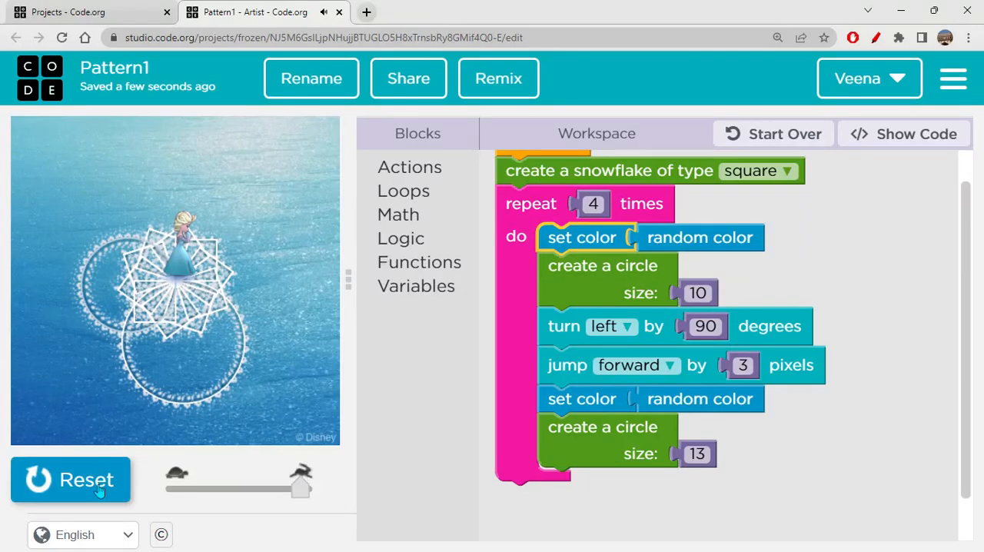
left_click(71, 480)
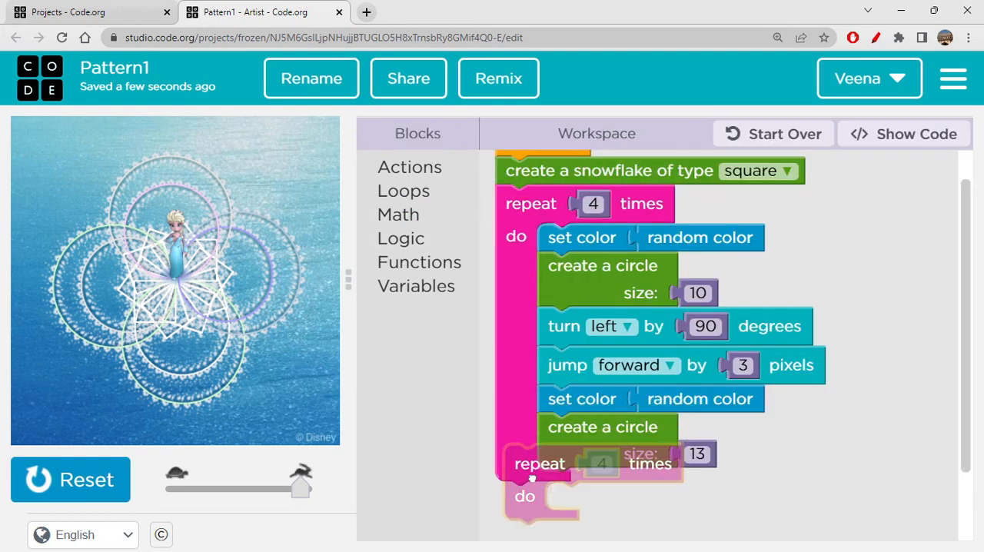
- Add turn left 90 and a jump forward of 3 pixels inside the second repeat-4 loop
scroll("down", 3)
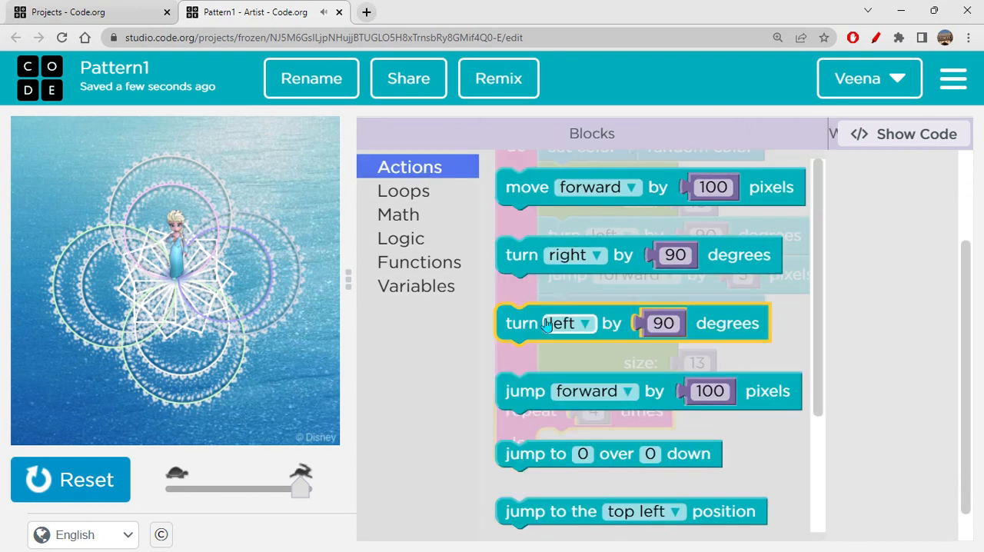
mouse_move(527, 323)
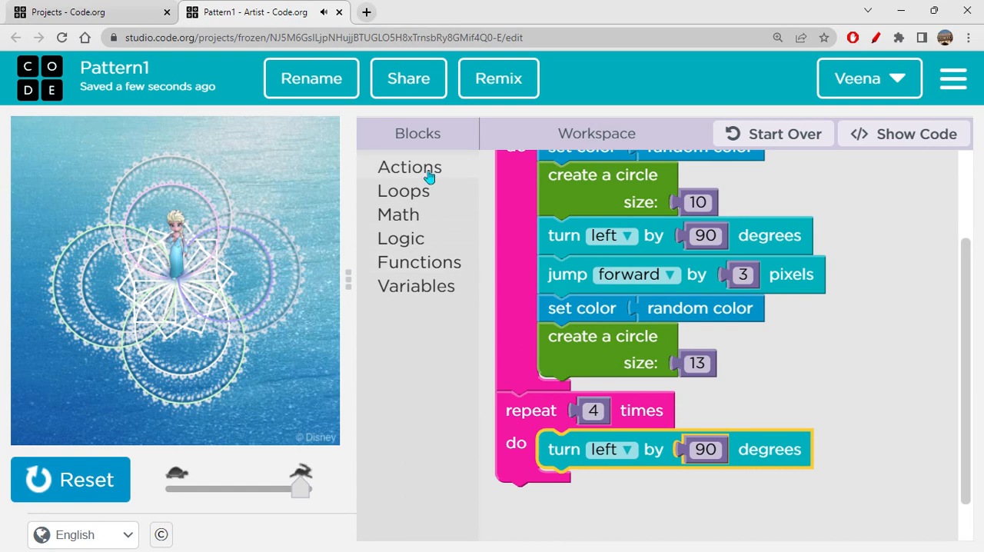
left_click(408, 166)
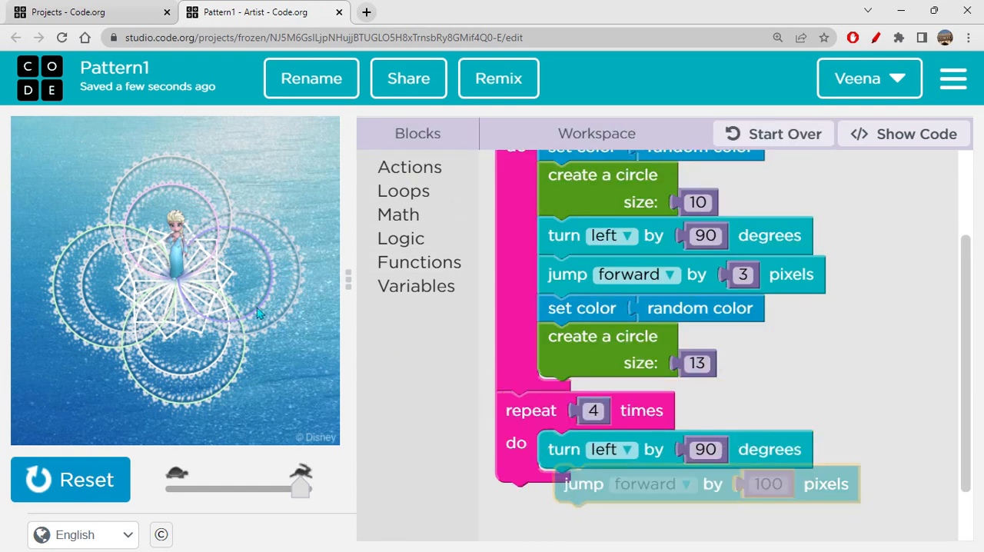
mouse_move(315, 310)
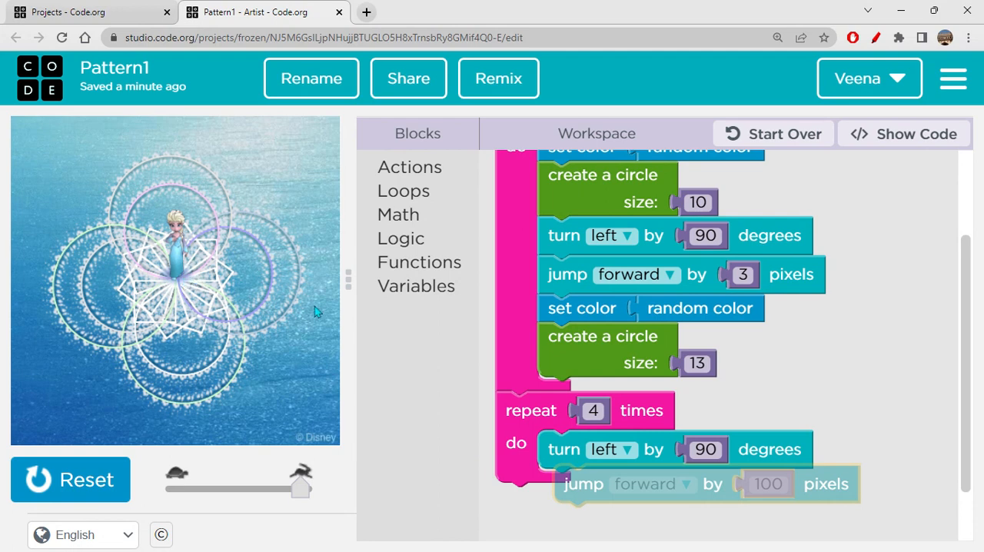
mouse_move(506, 538)
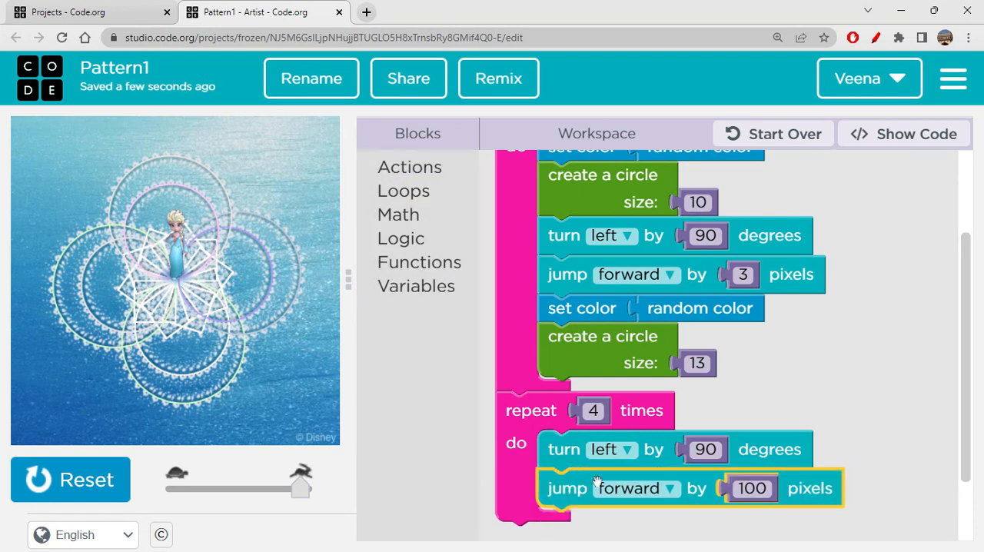
left_click(752, 489)
type("3")
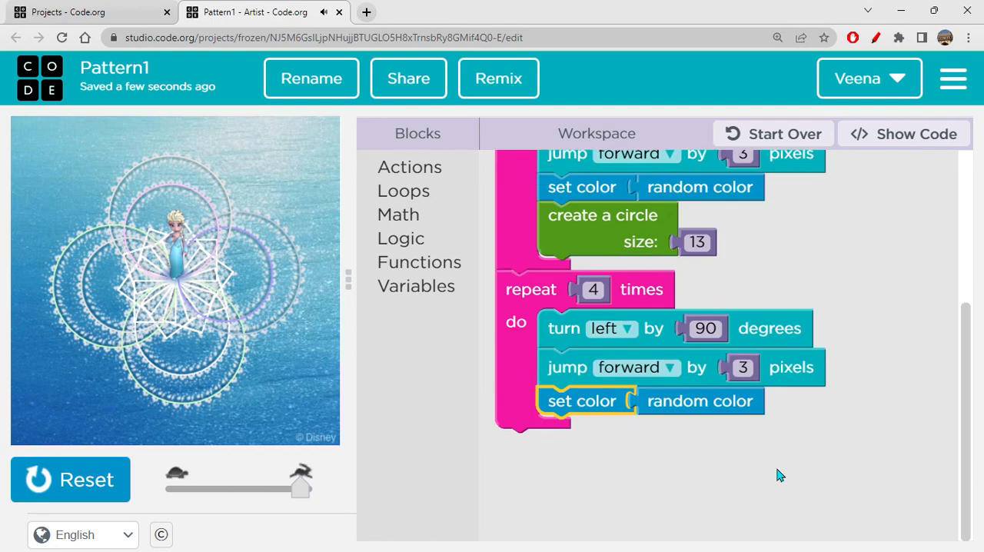
- Add a random-colour step and a 'create a circle' block of size 16 to the second loop
left_click(418, 261)
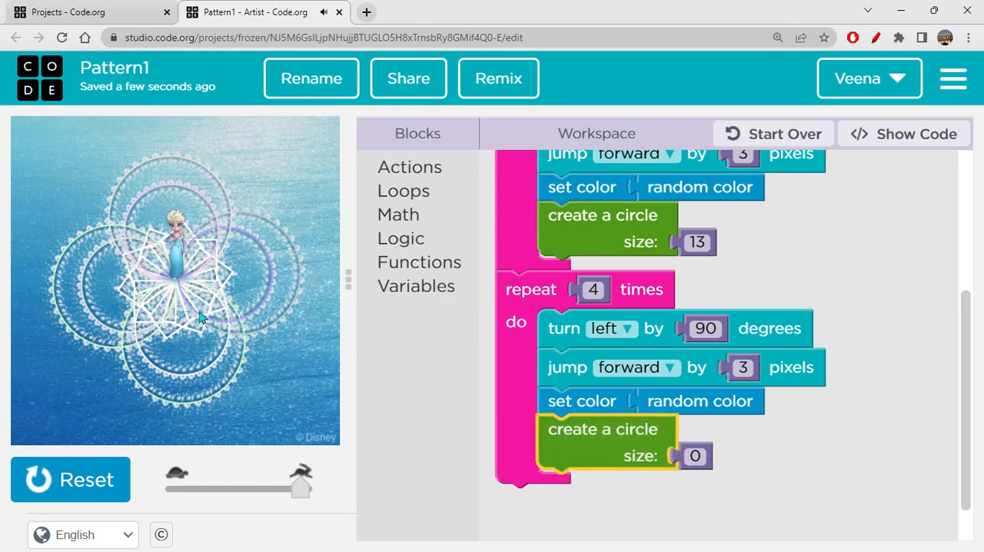
mouse_move(162, 277)
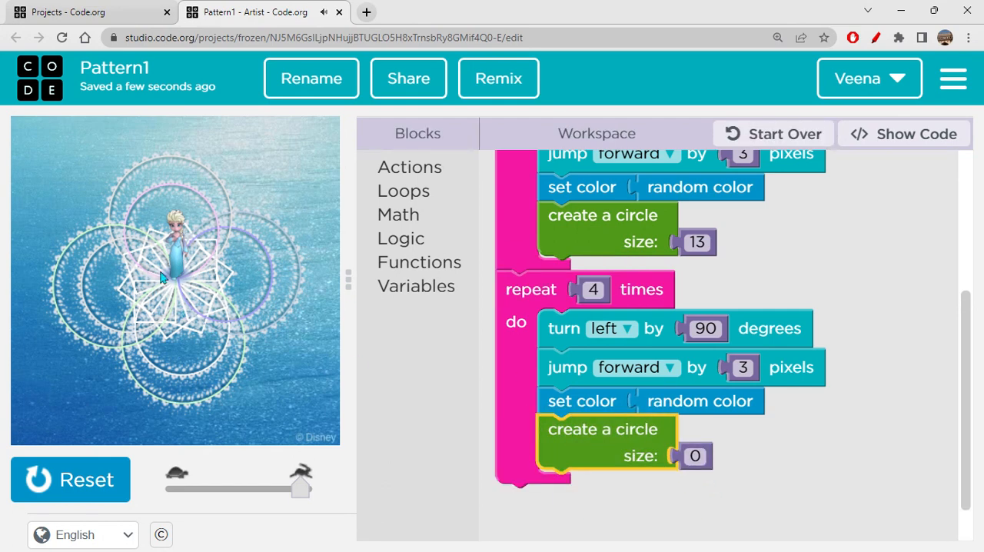
left_click(693, 455)
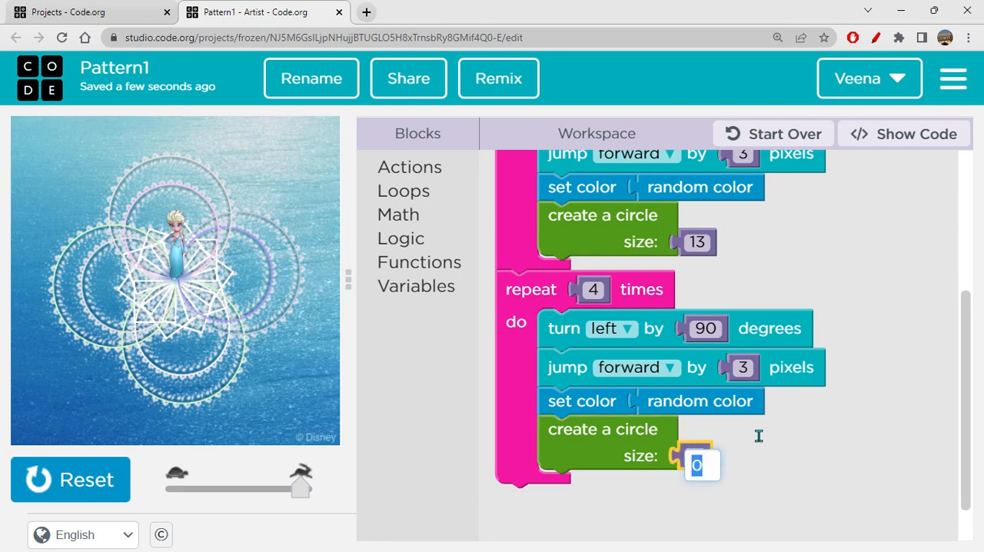
type("16")
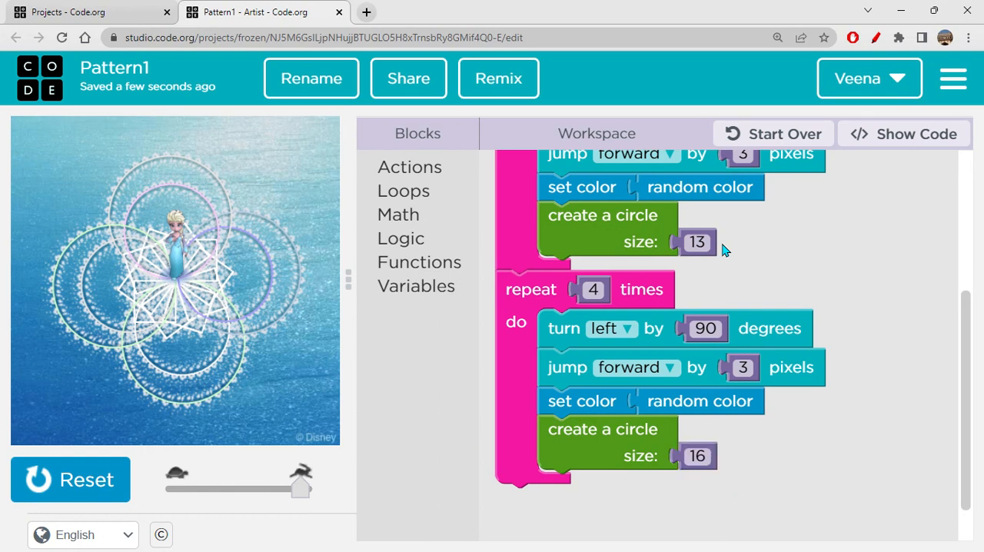
left_click(697, 455)
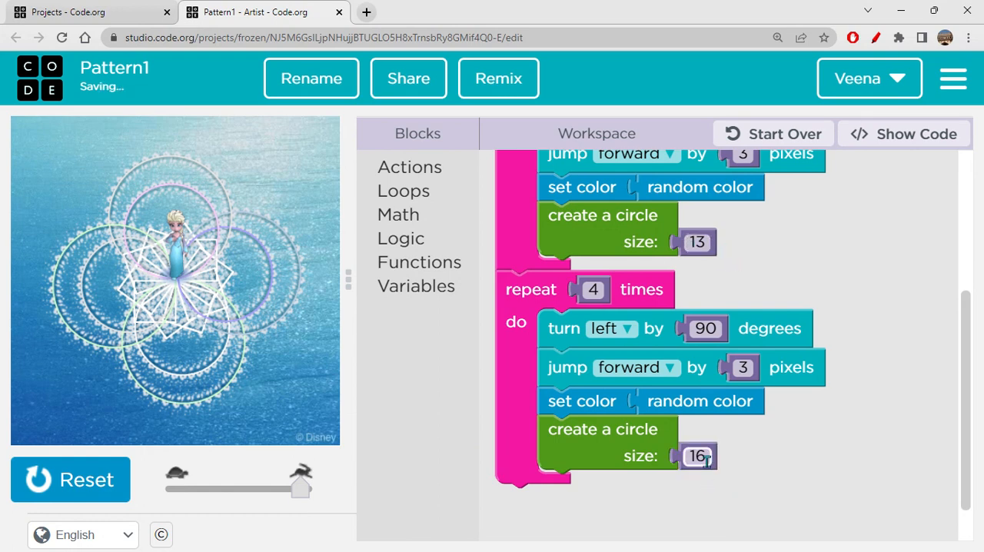
mouse_move(300, 327)
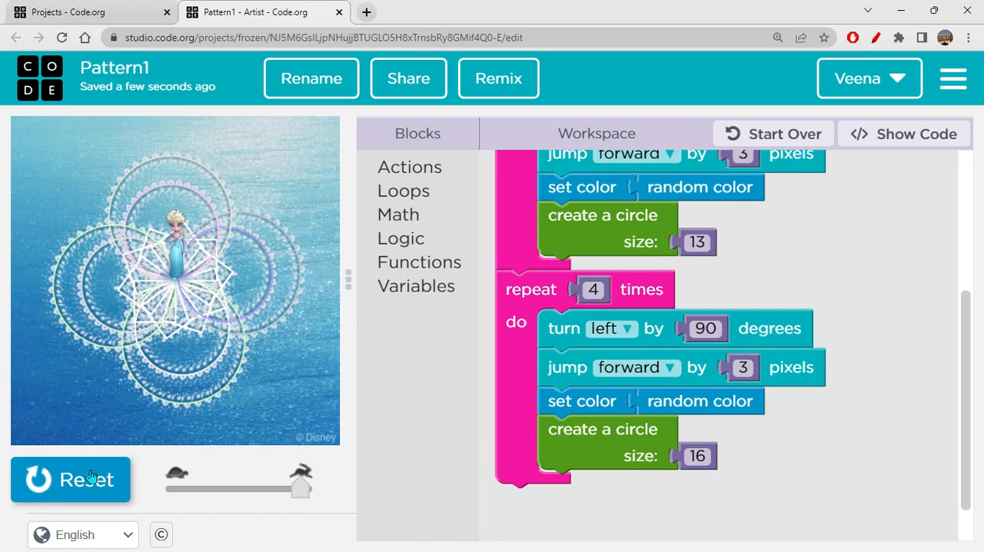
- Reset and run Pattern1 so each lobe gains a third, larger ring of circles
left_click(71, 480)
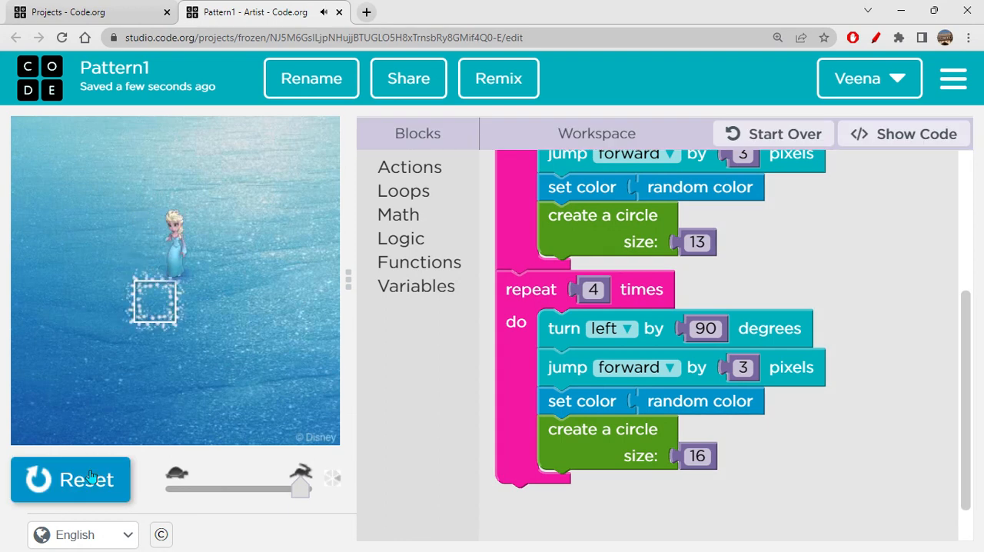
left_click(71, 479)
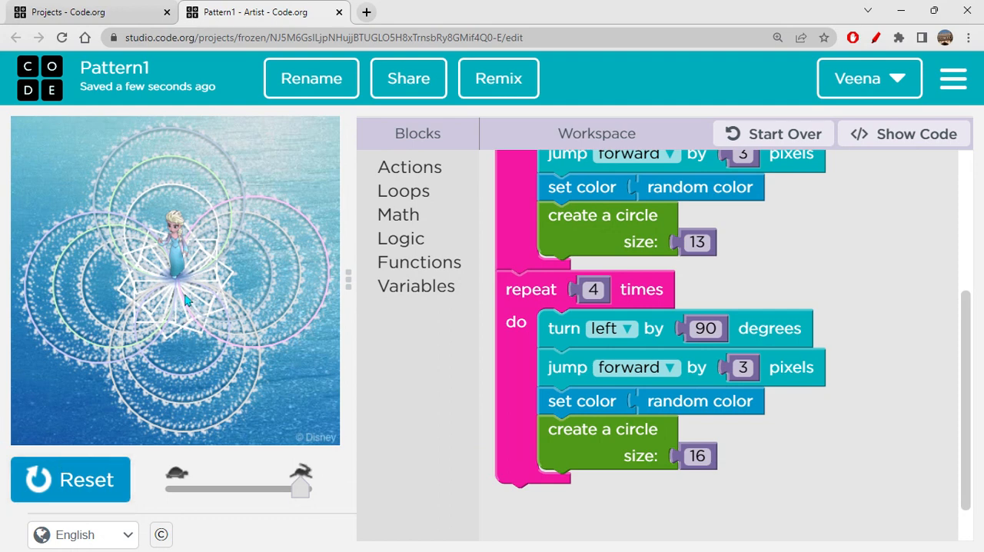
mouse_move(181, 304)
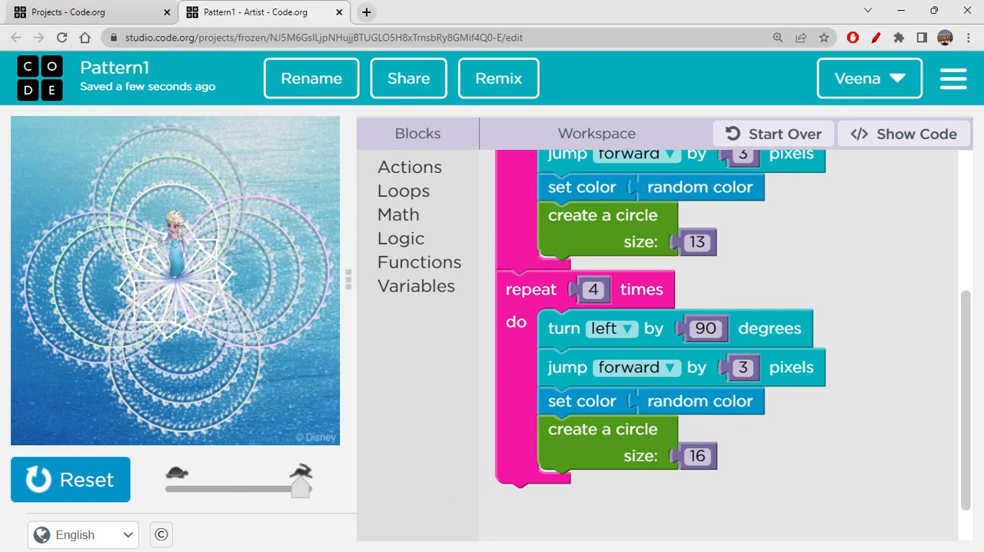
mouse_move(225, 283)
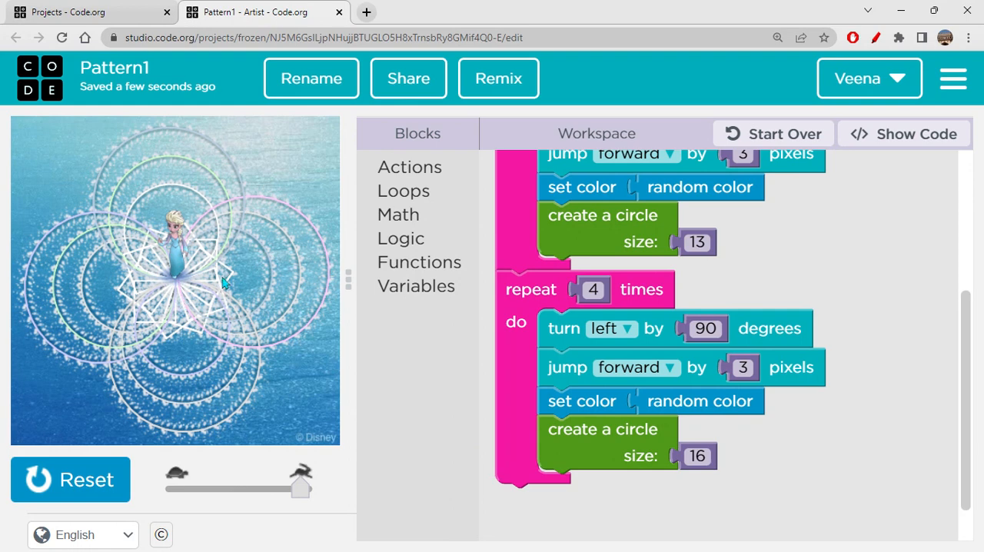
mouse_move(258, 286)
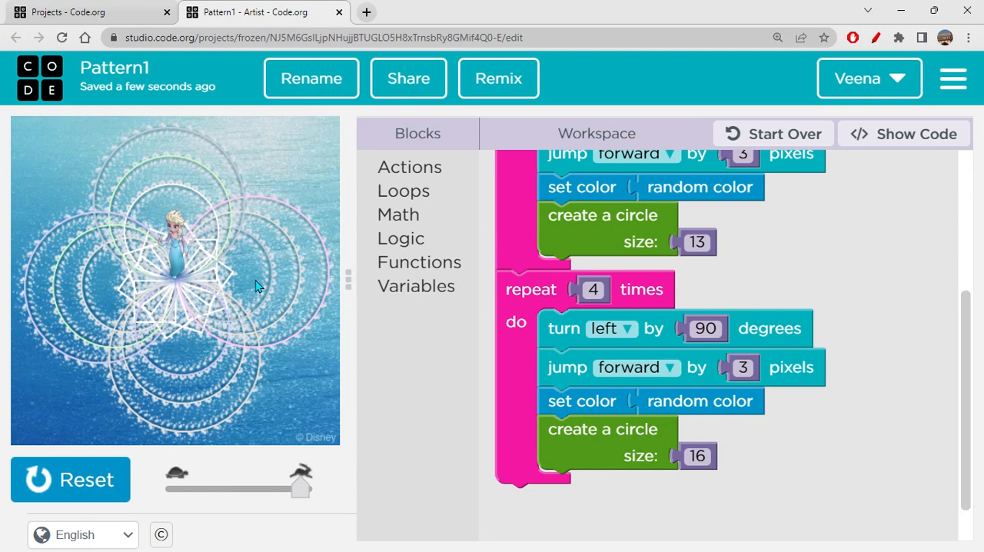
- Drop the jump from the second loop, set its circle size to 7, and rerun Pattern1
left_click(71, 479)
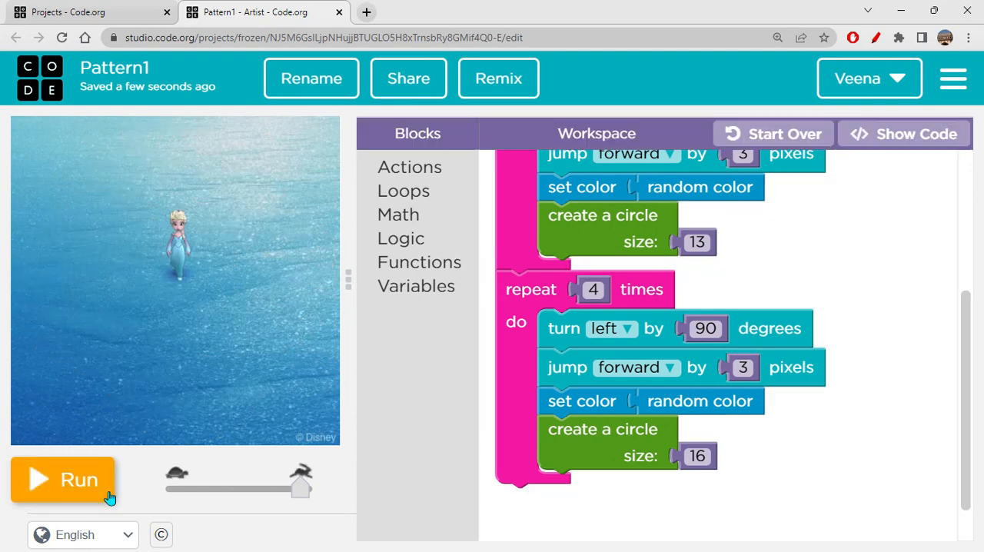
mouse_move(775, 312)
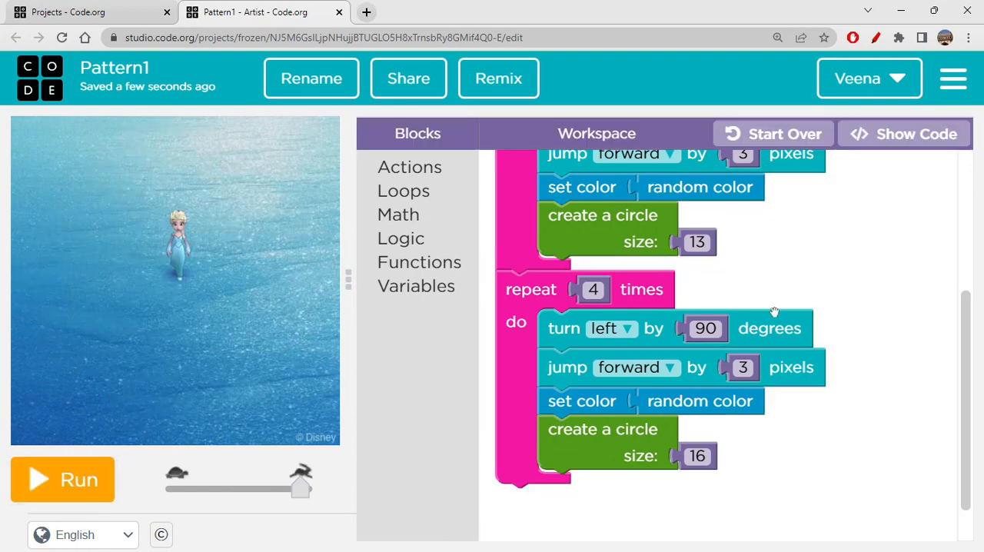
left_click(530, 289)
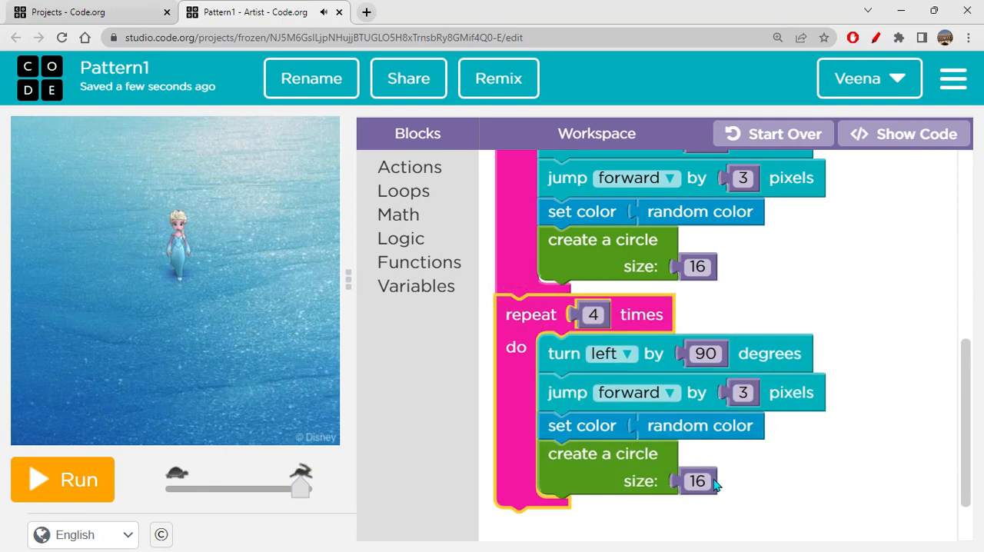
left_click(697, 479)
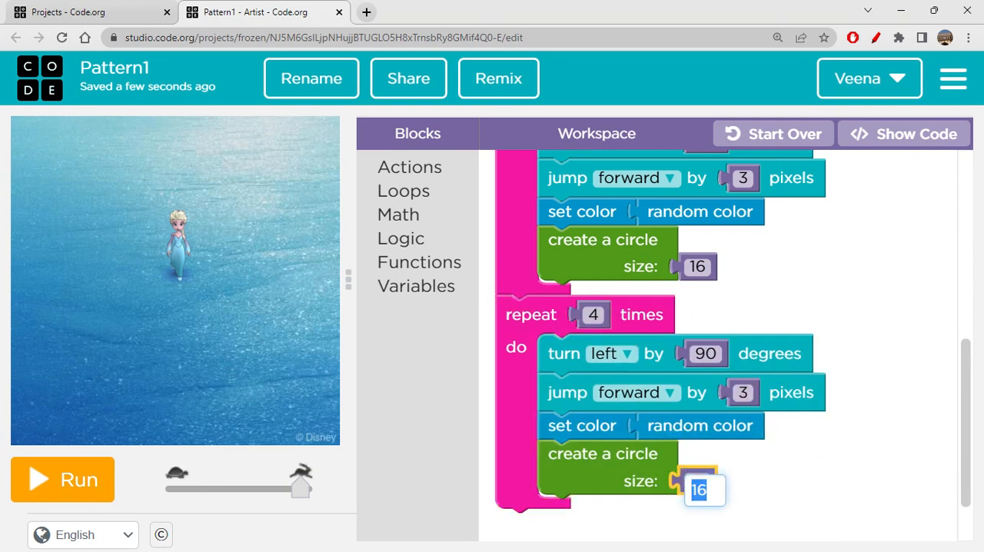
type("7")
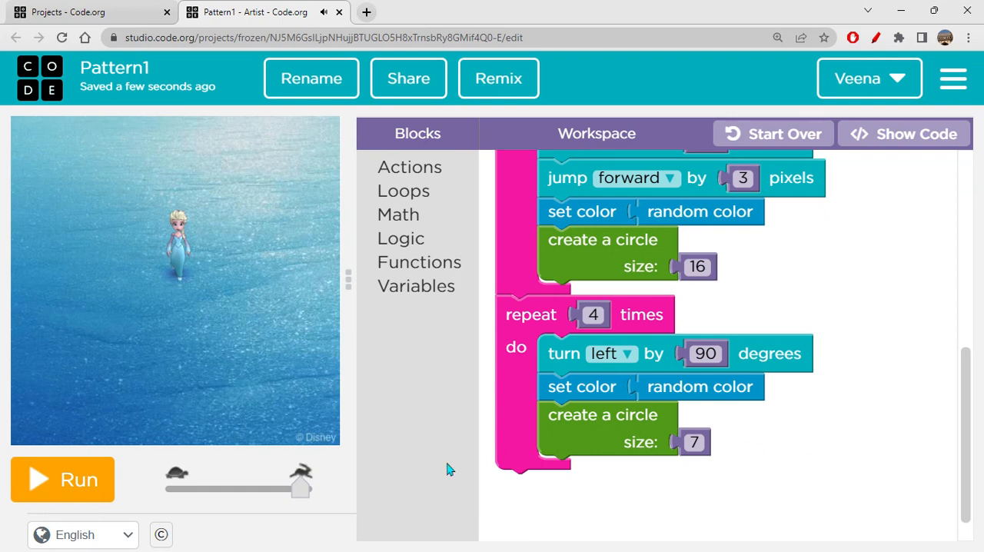
left_click(61, 480)
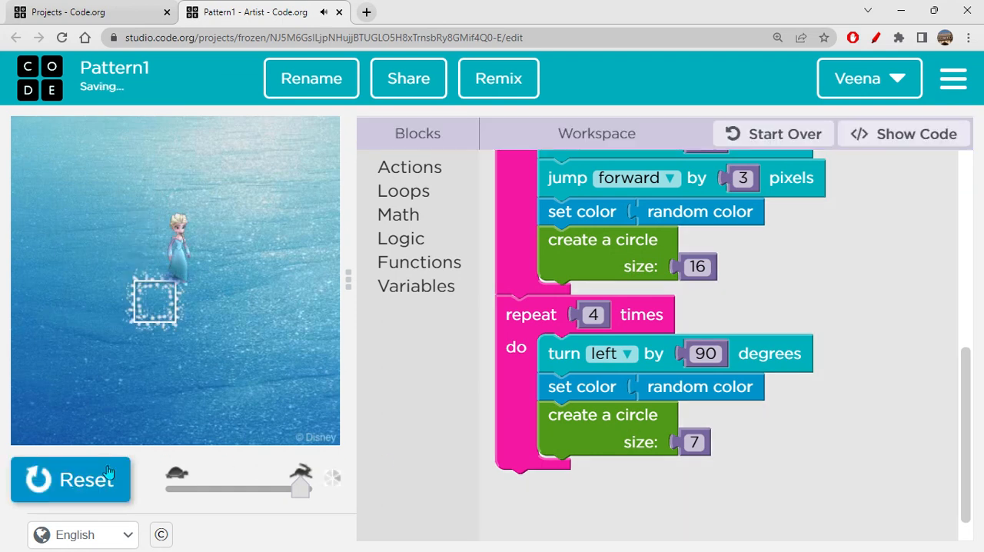